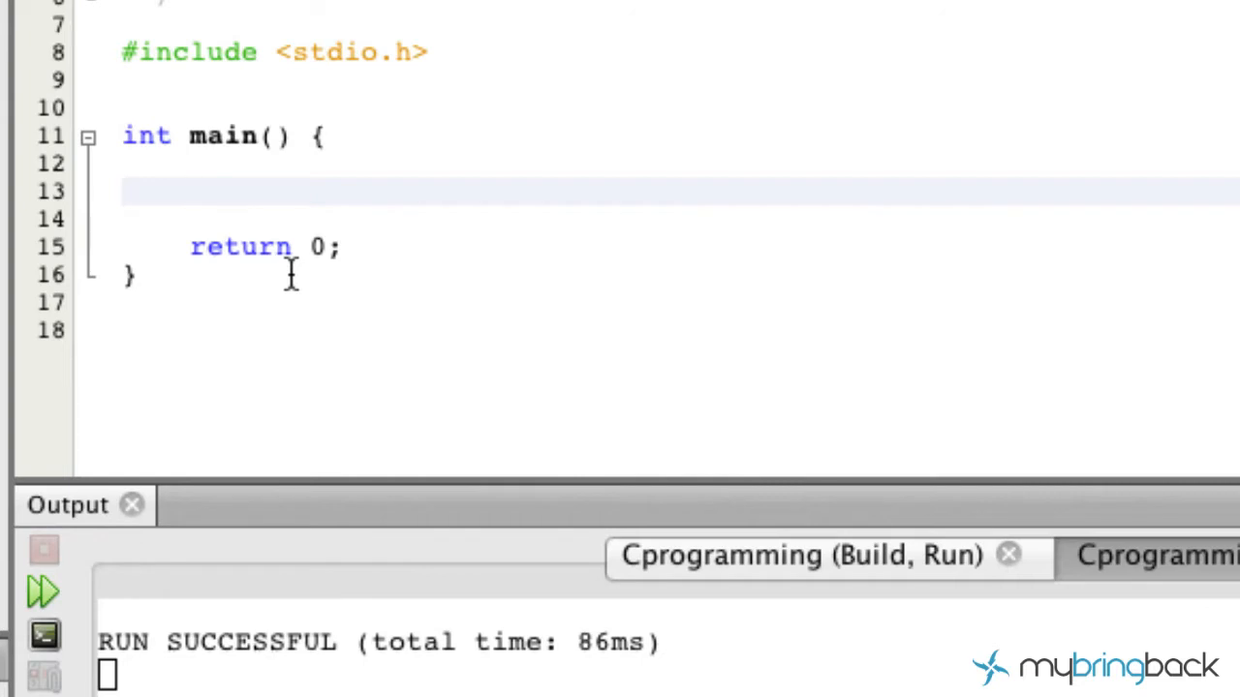
# - Type trial printf and scanf words into main, then delete them, leaving main empty
pyautogui.click(192, 190)
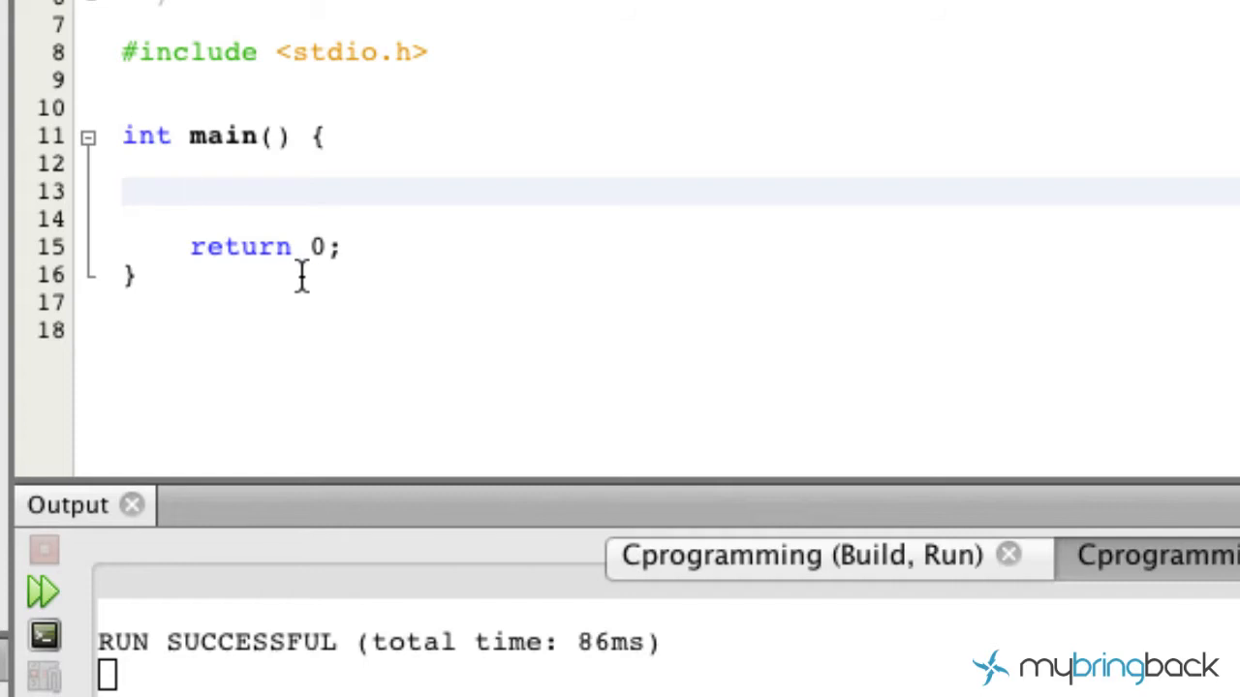
pyautogui.click(194, 191)
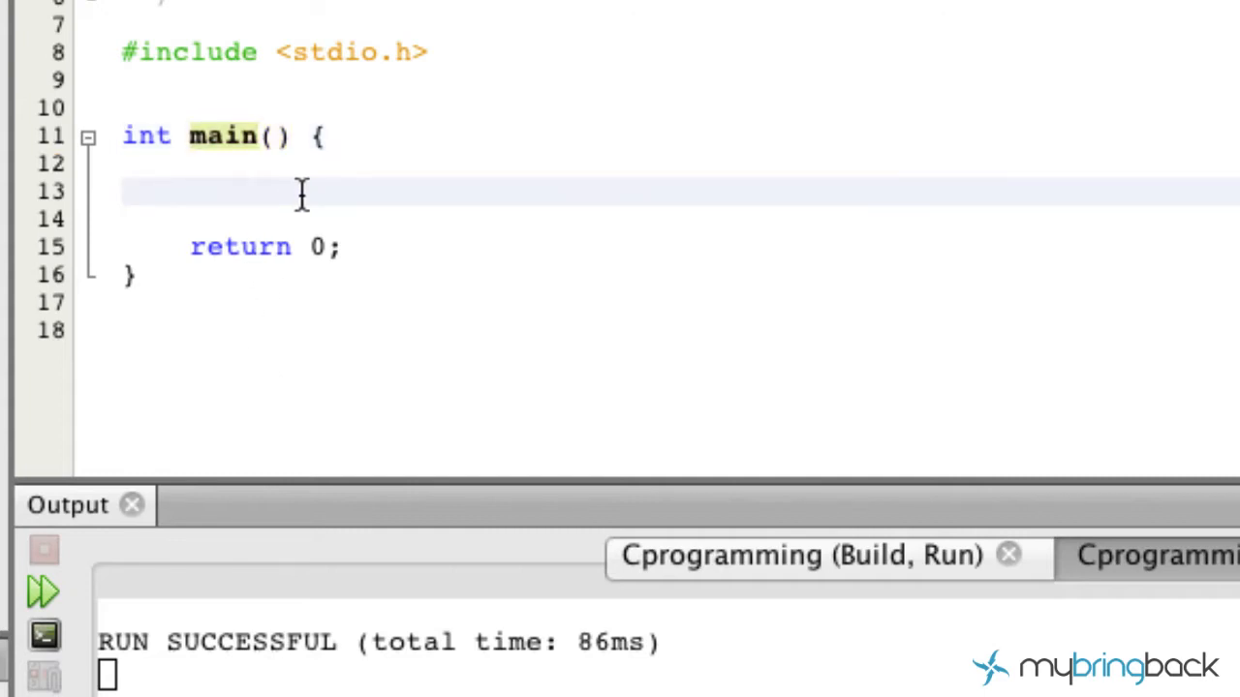
pyautogui.write('prin')
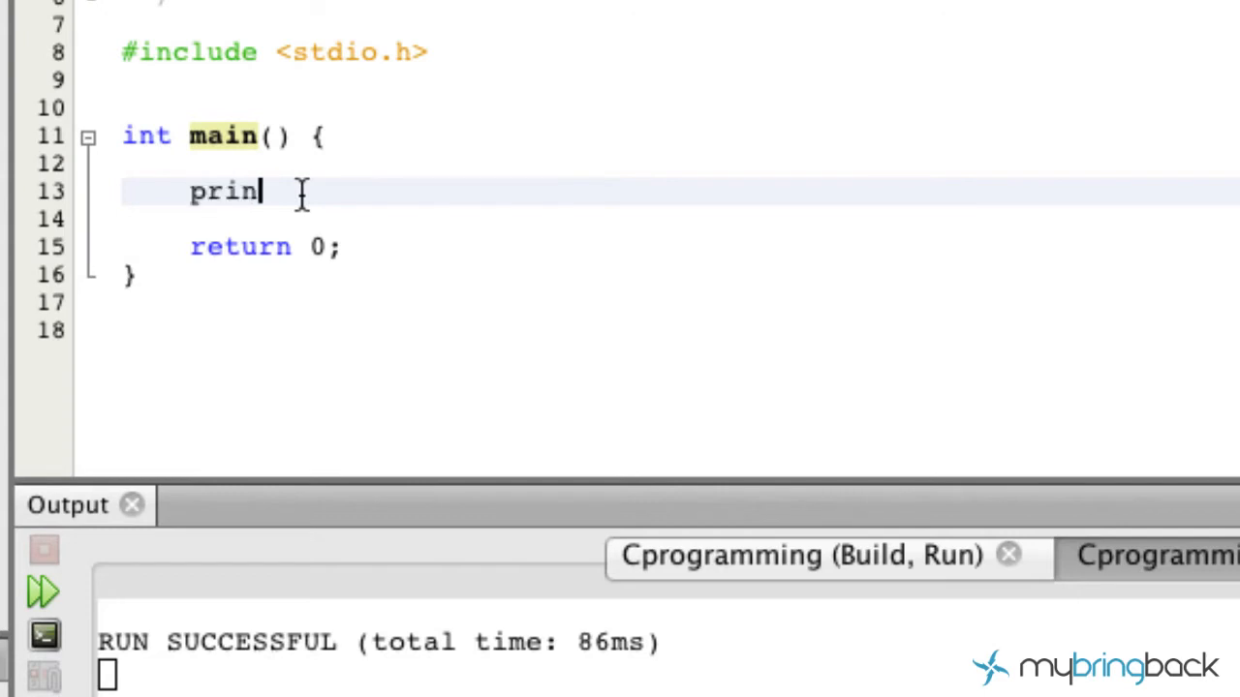
pyautogui.write('tf')
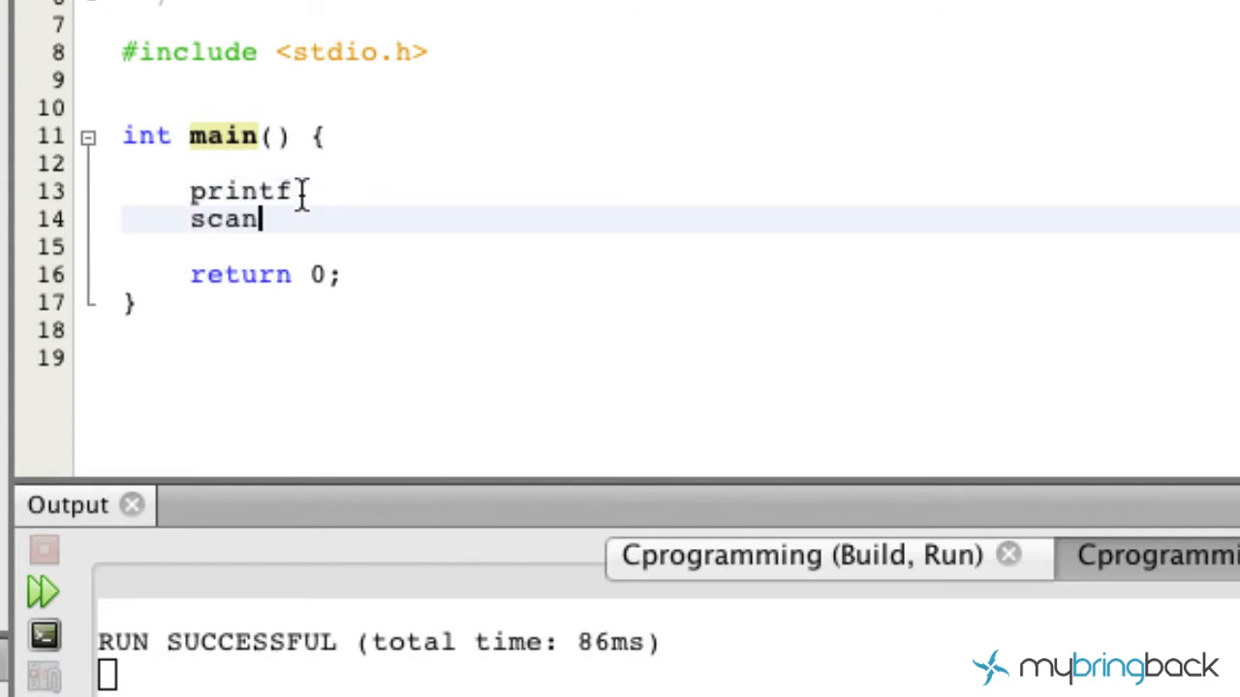
pyautogui.write('f')
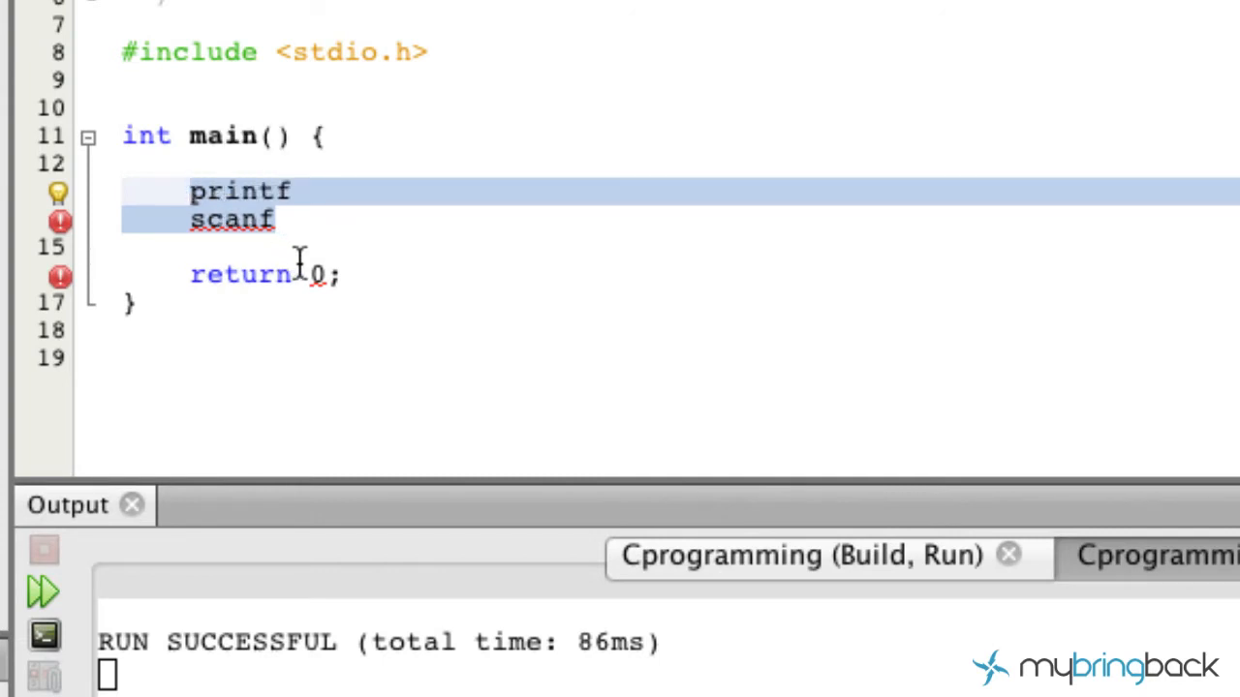
pyautogui.moveTo(347, 267)
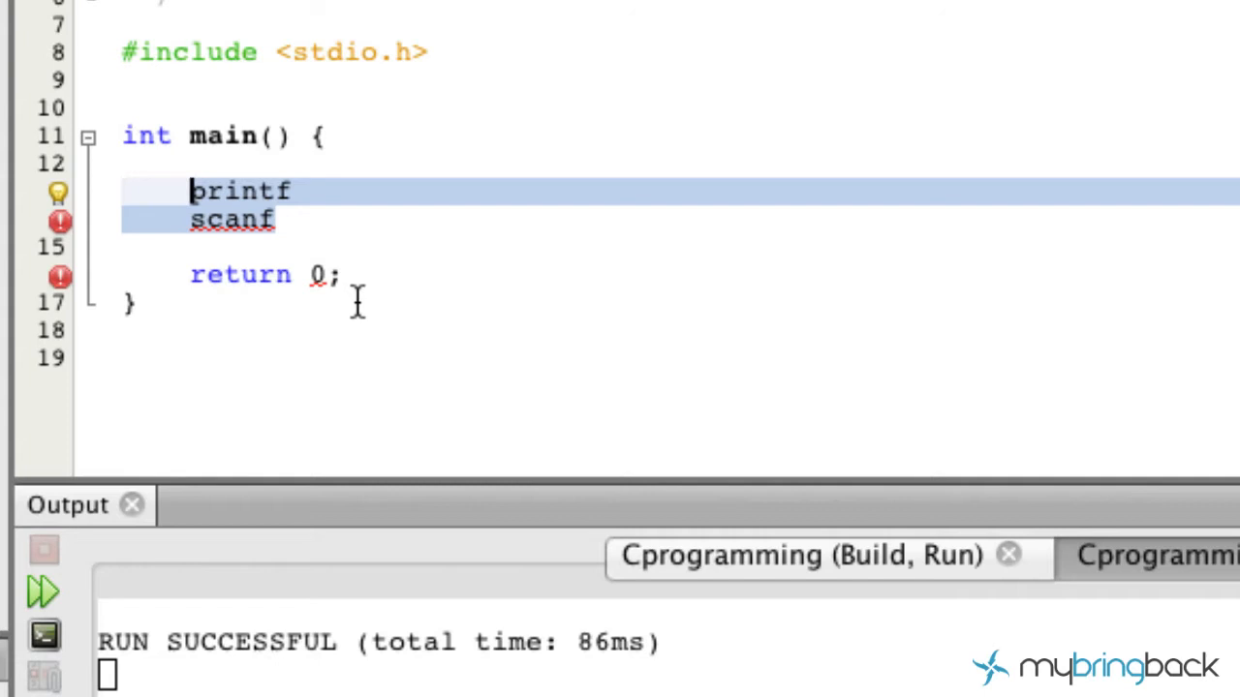
pyautogui.press('Delete')
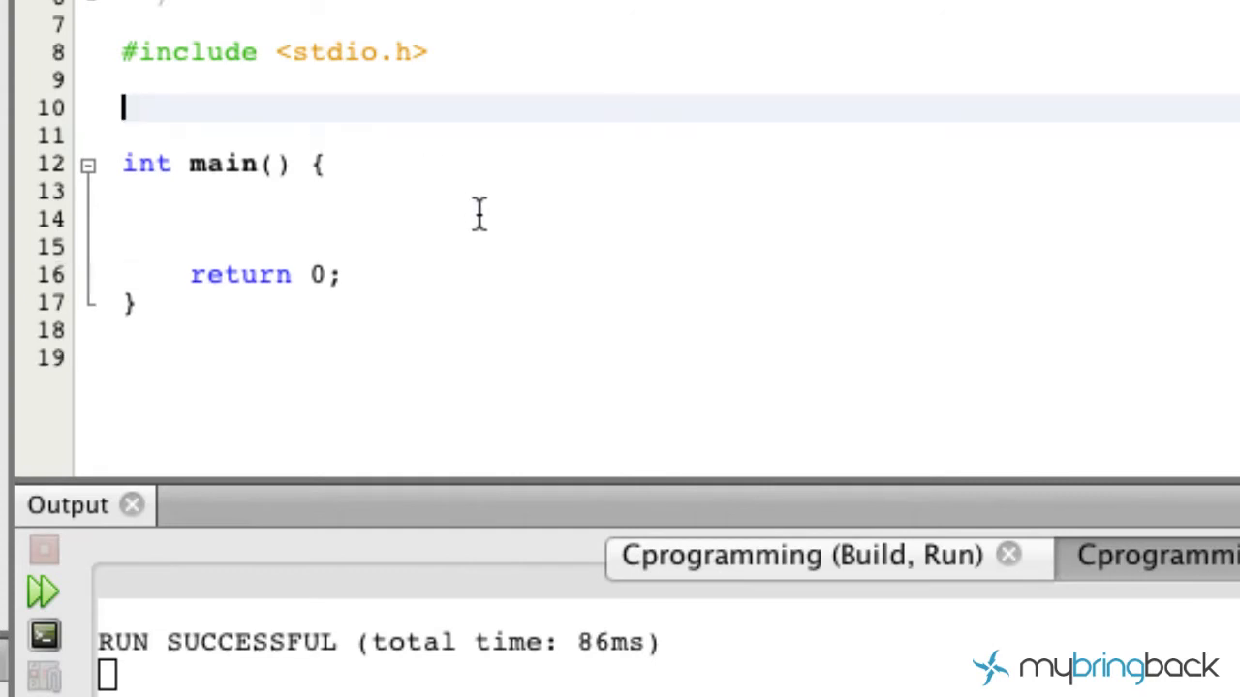
# - Write the header void jediRank () above main, dropping the void parameter and semicolon
pyautogui.write('void')
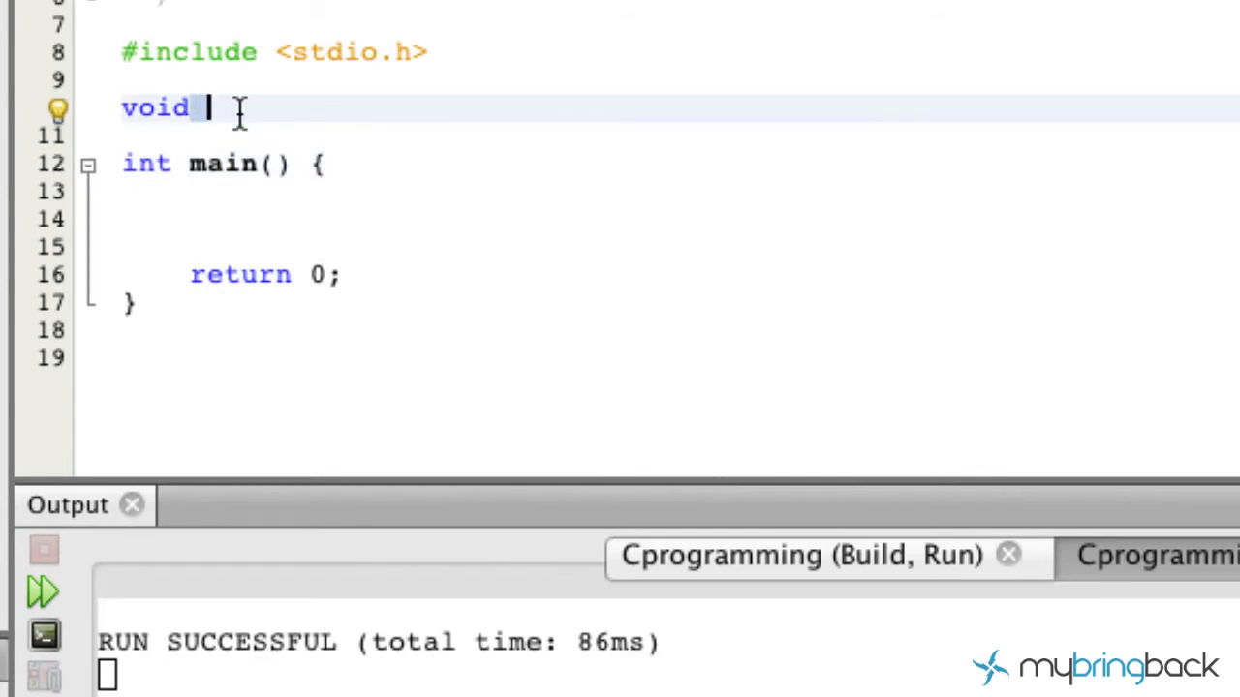
pyautogui.write('jediR')
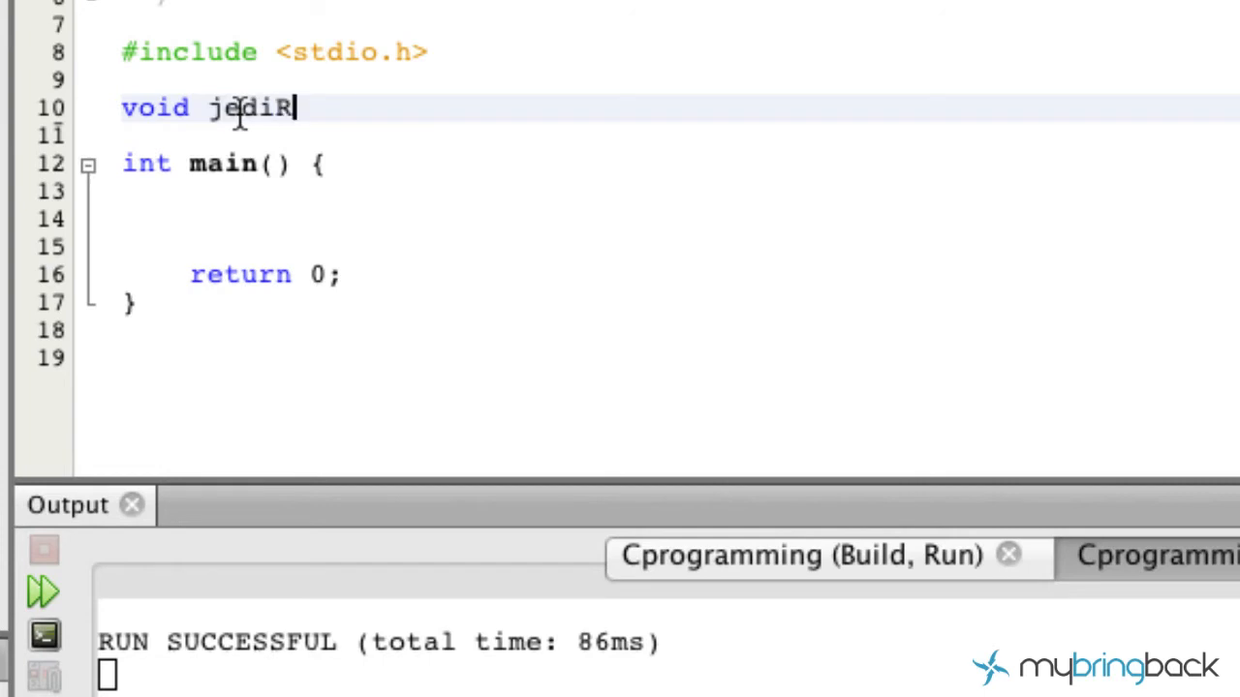
pyautogui.write('ank ()')
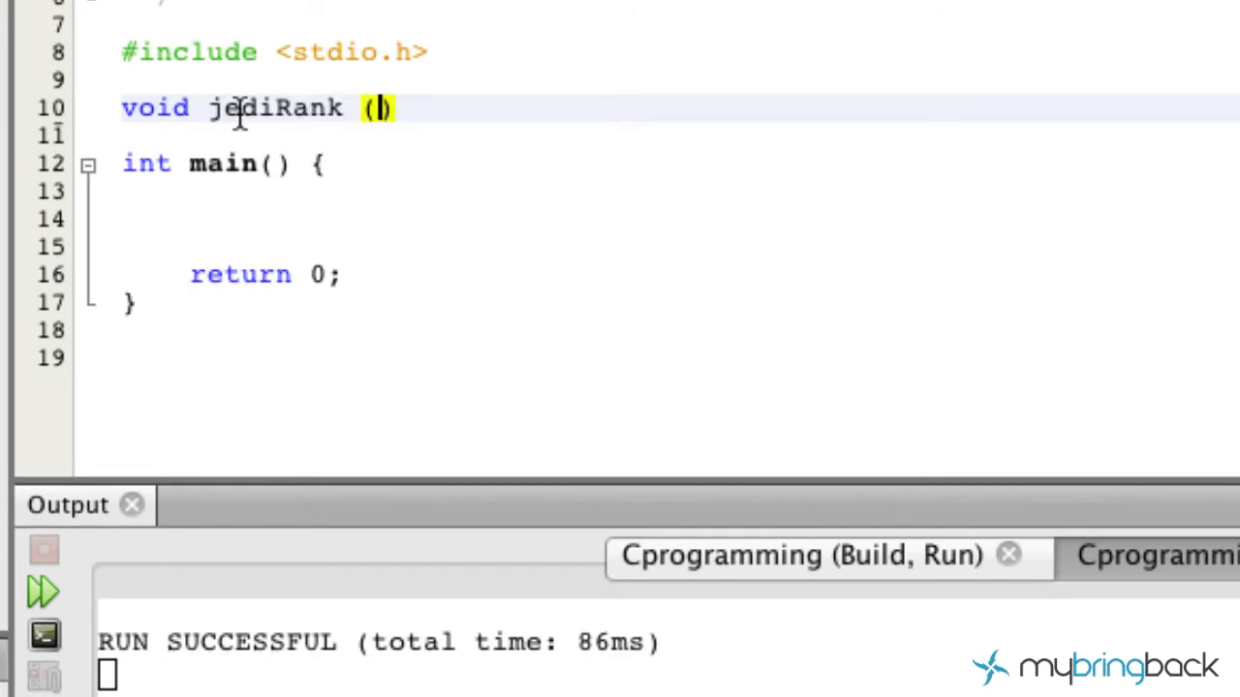
pyautogui.write(');')
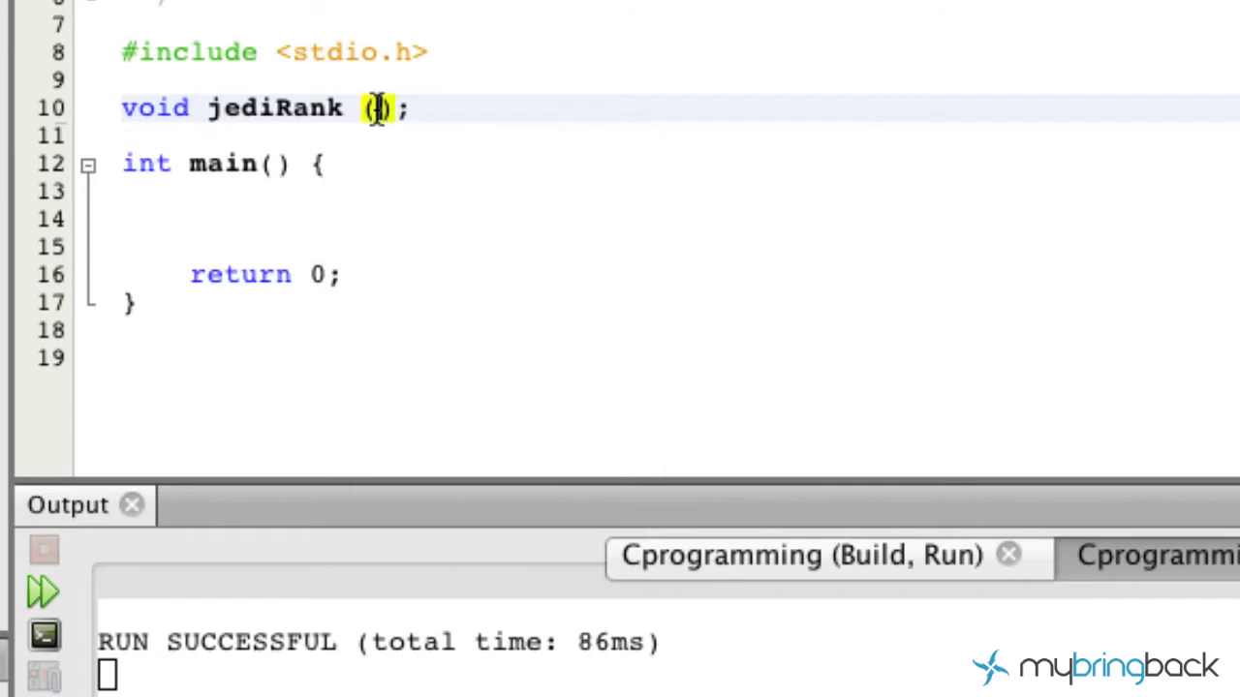
pyautogui.write('void')
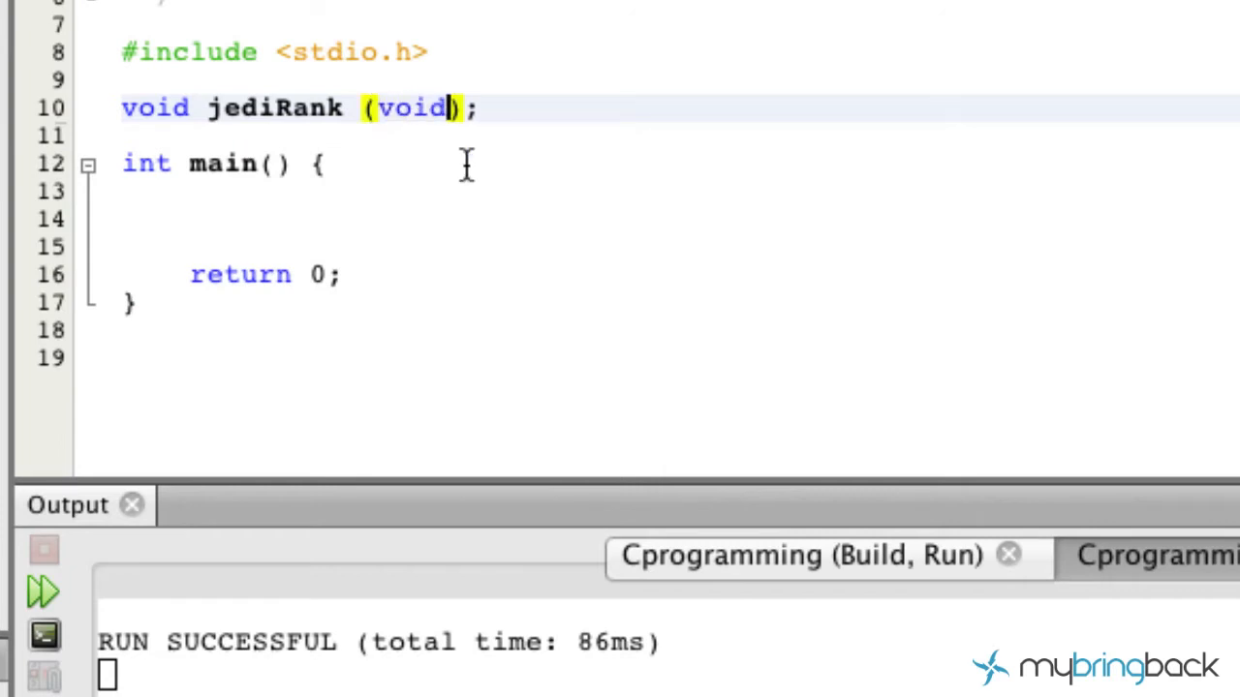
pyautogui.moveTo(448, 184)
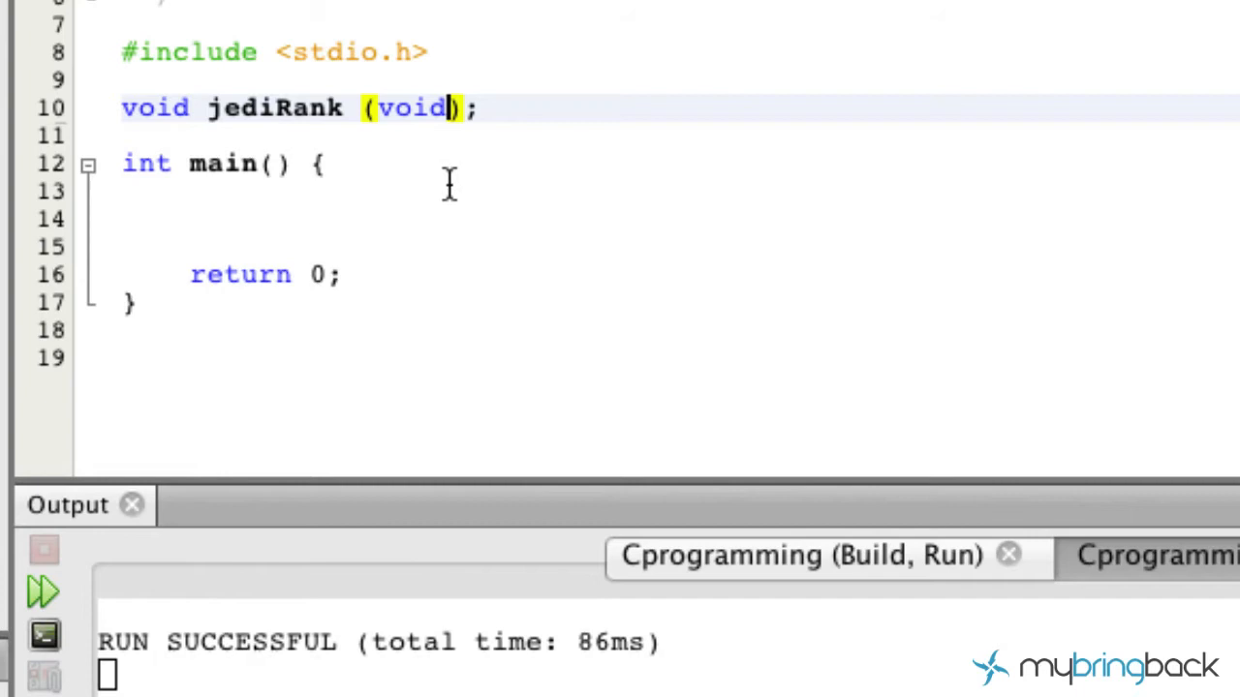
pyautogui.press('Backspace')
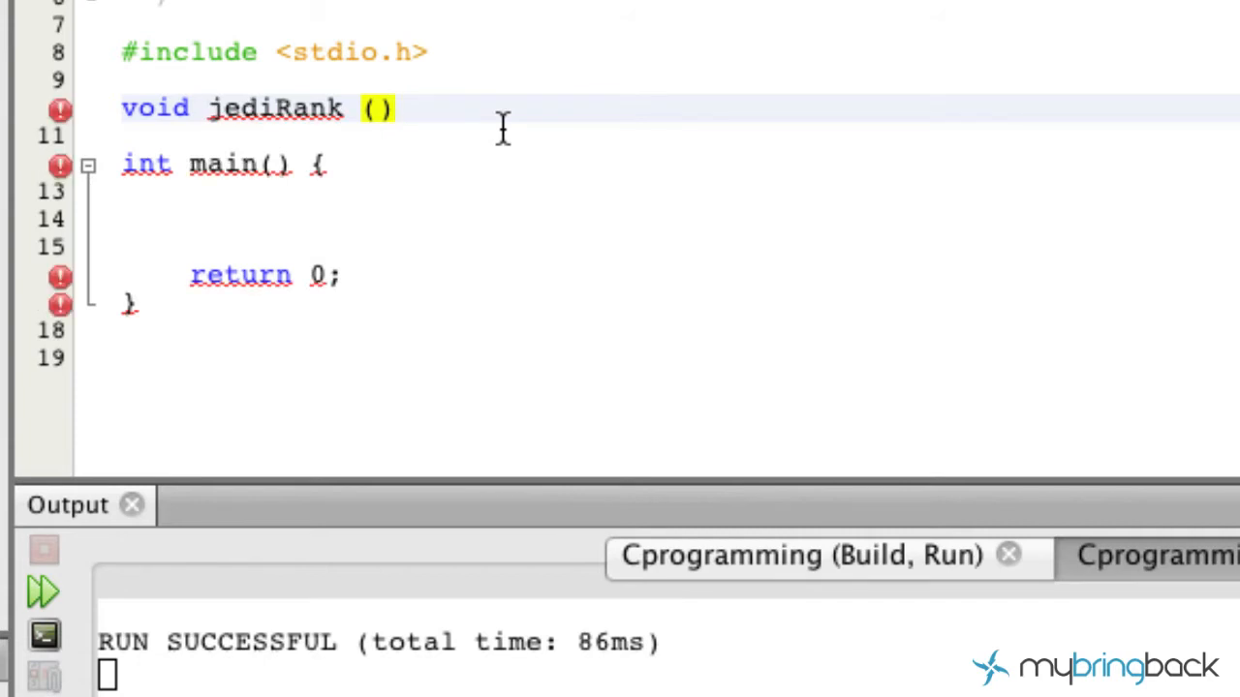
# - Add braces to jediRank, fix the spacing before its name, and start a printf in the body
pyautogui.write('{')
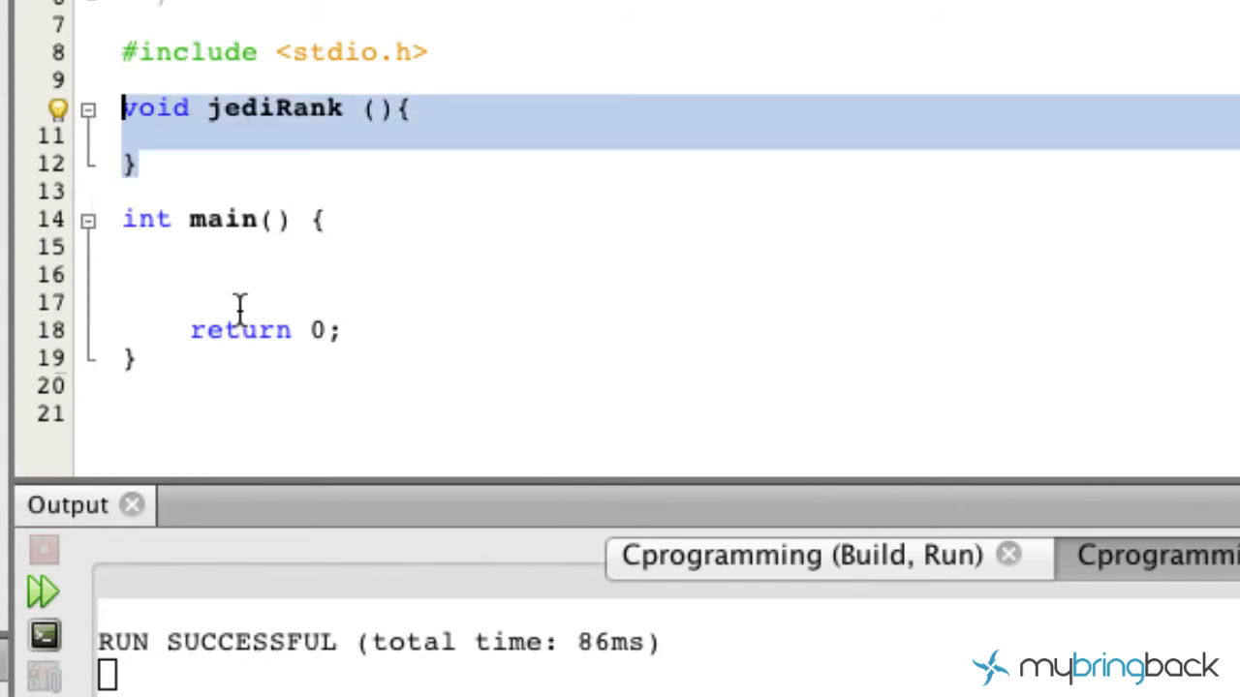
pyautogui.moveTo(245, 243)
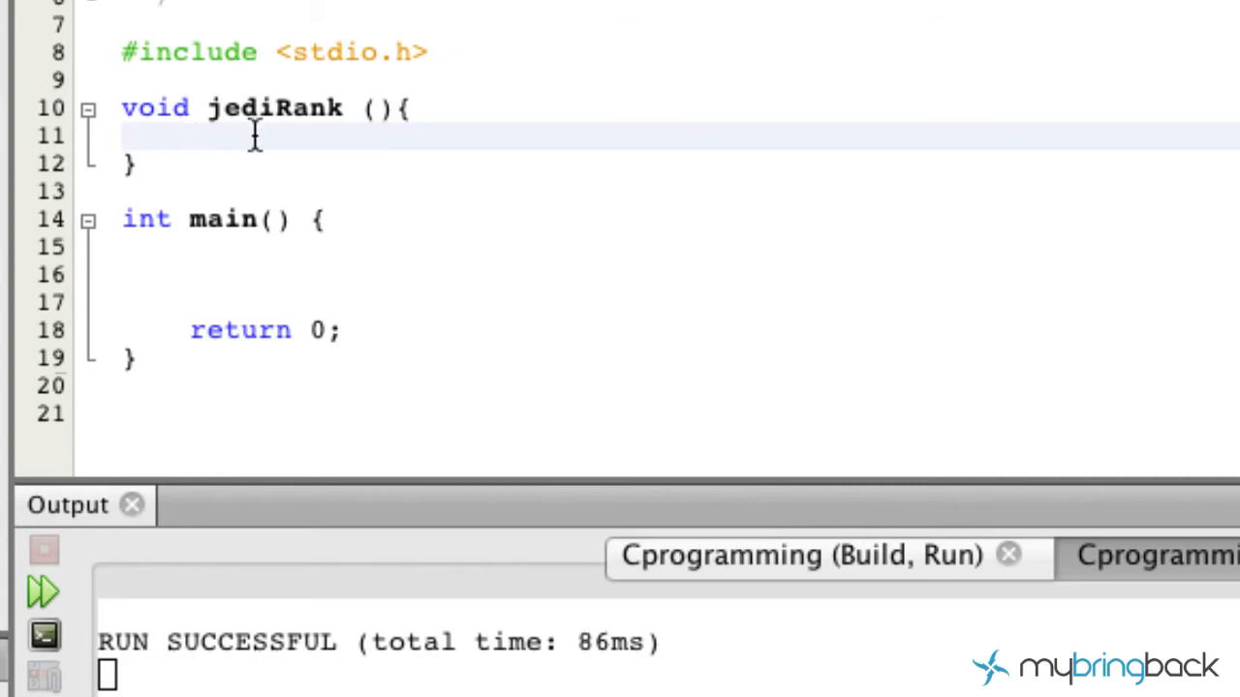
pyautogui.moveTo(203, 162)
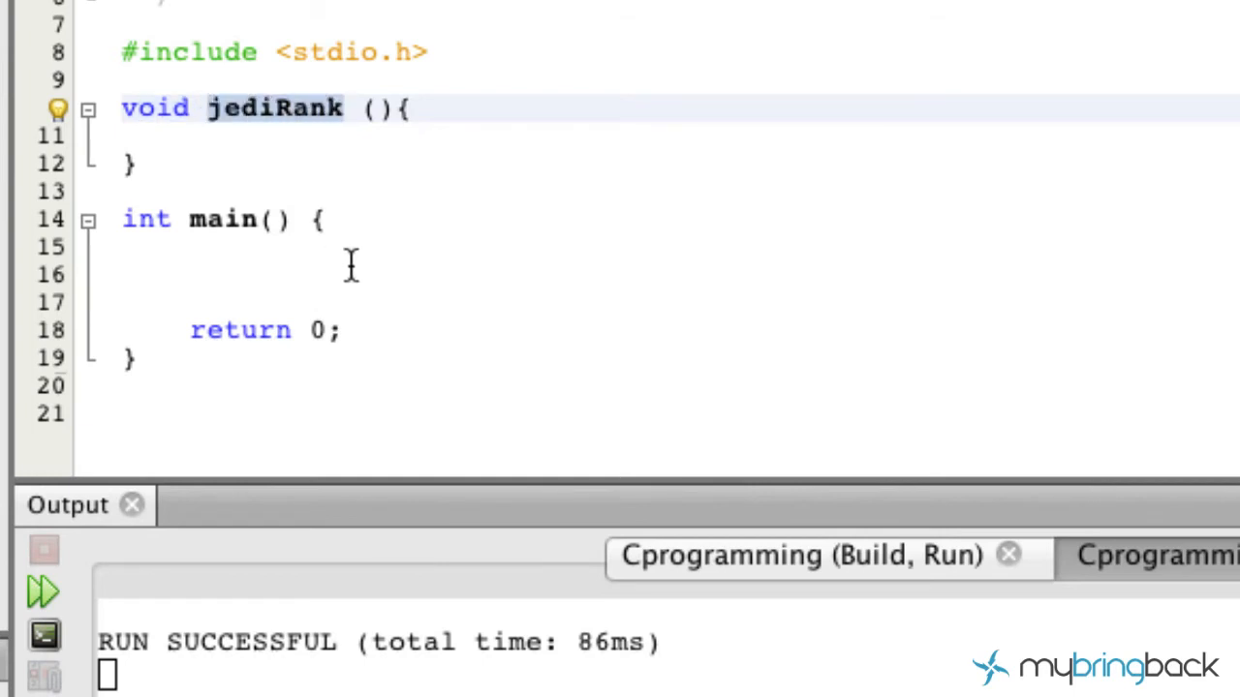
pyautogui.doubleClick(274, 108)
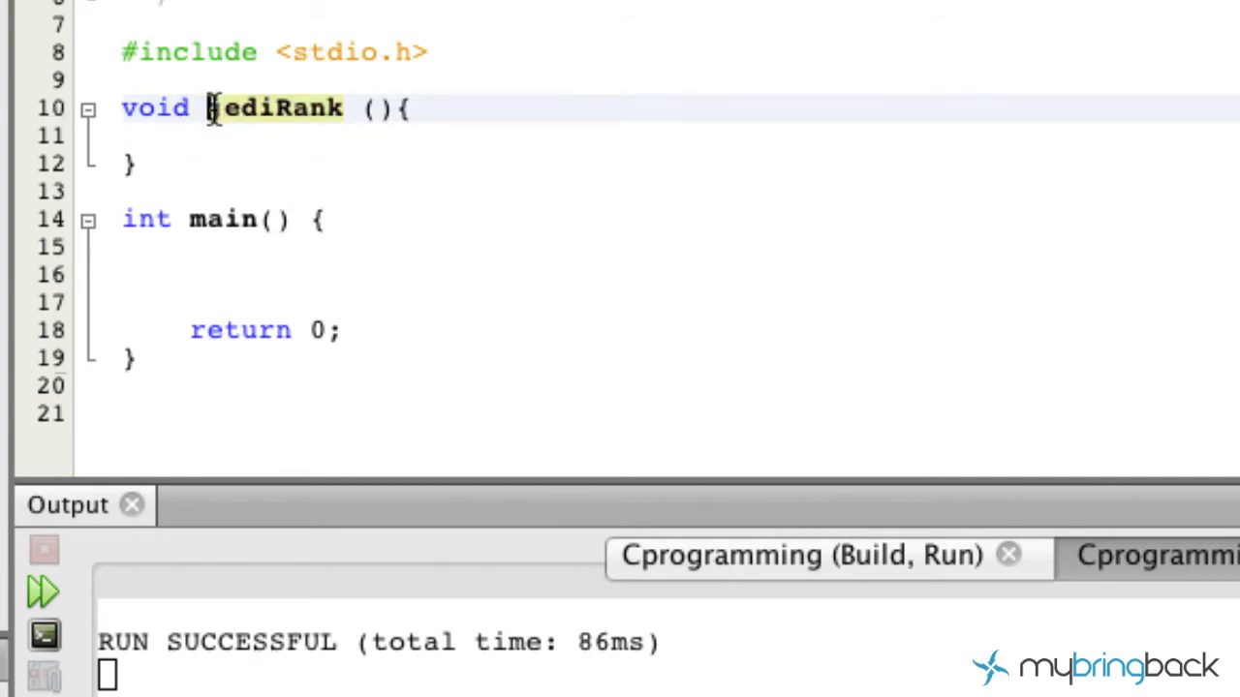
pyautogui.click(335, 109)
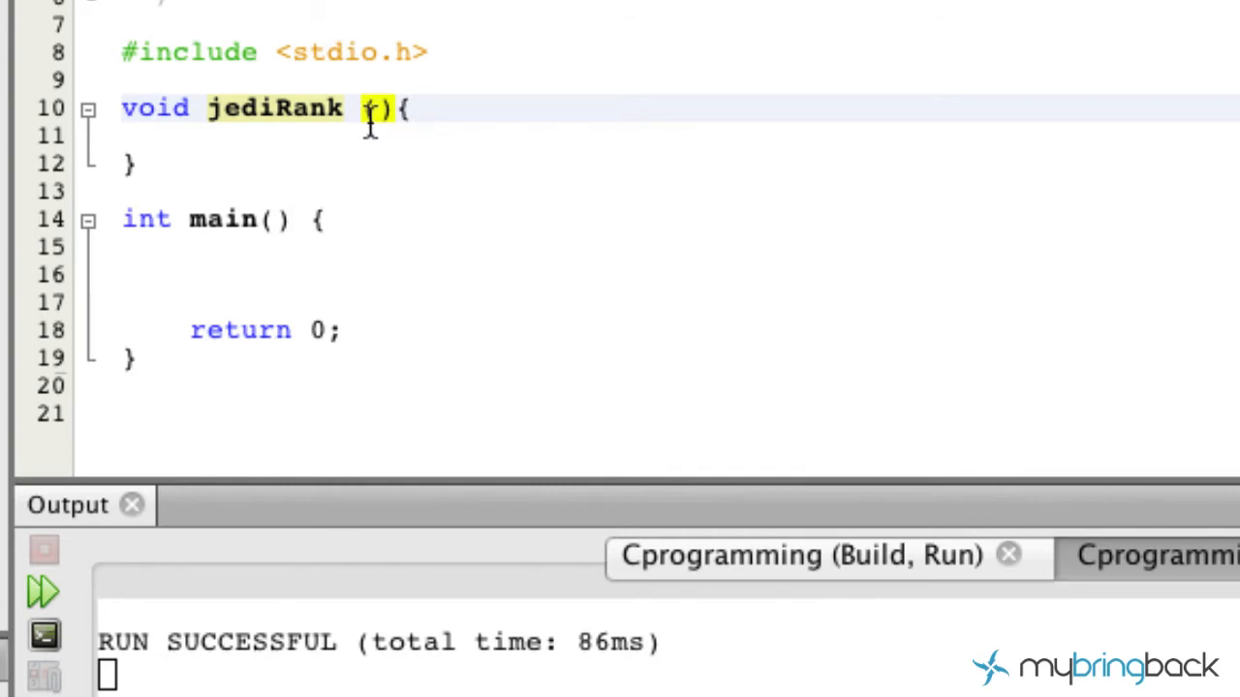
pyautogui.press('Backspace')
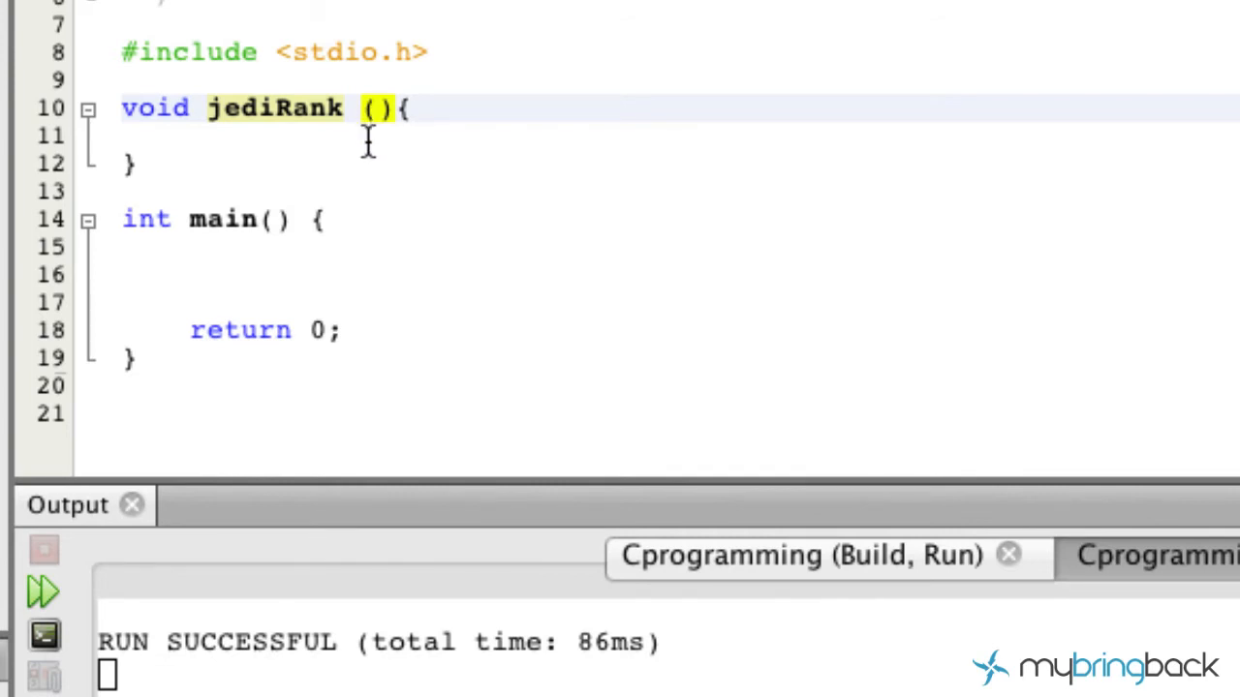
pyautogui.click(192, 135)
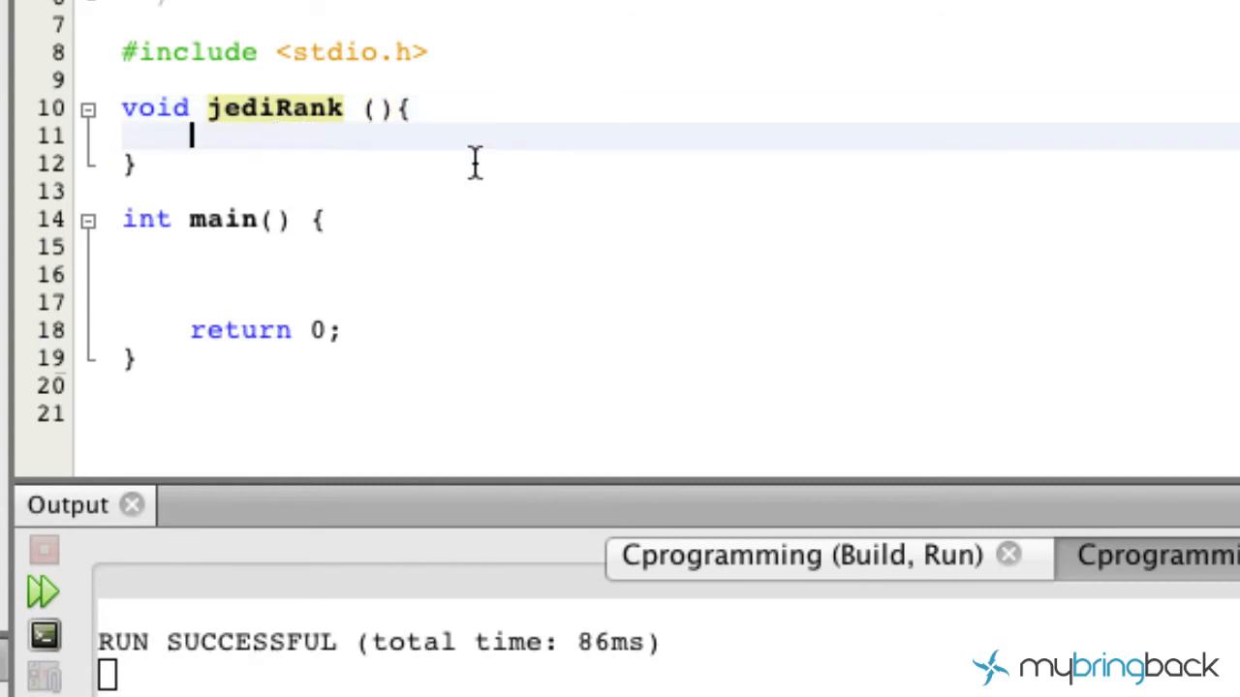
pyautogui.write('printf(')
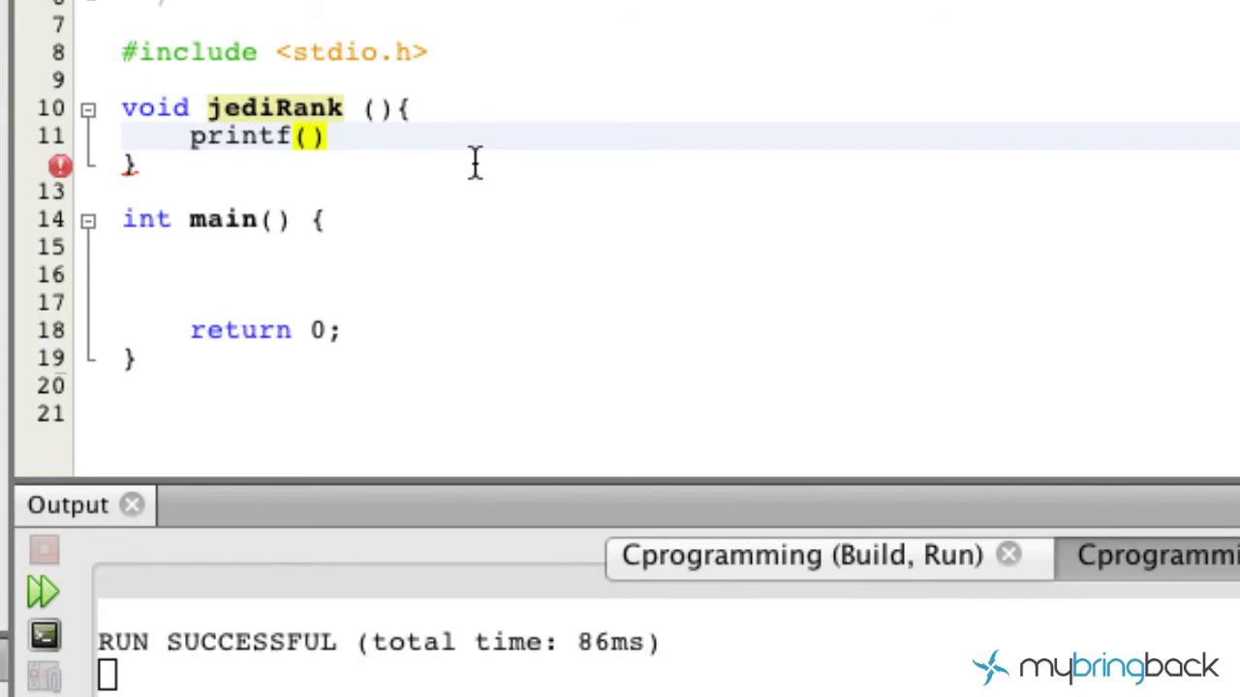
# - Complete the jediRank body as printf("14");, clearing the error marker
pyautogui.write('""')
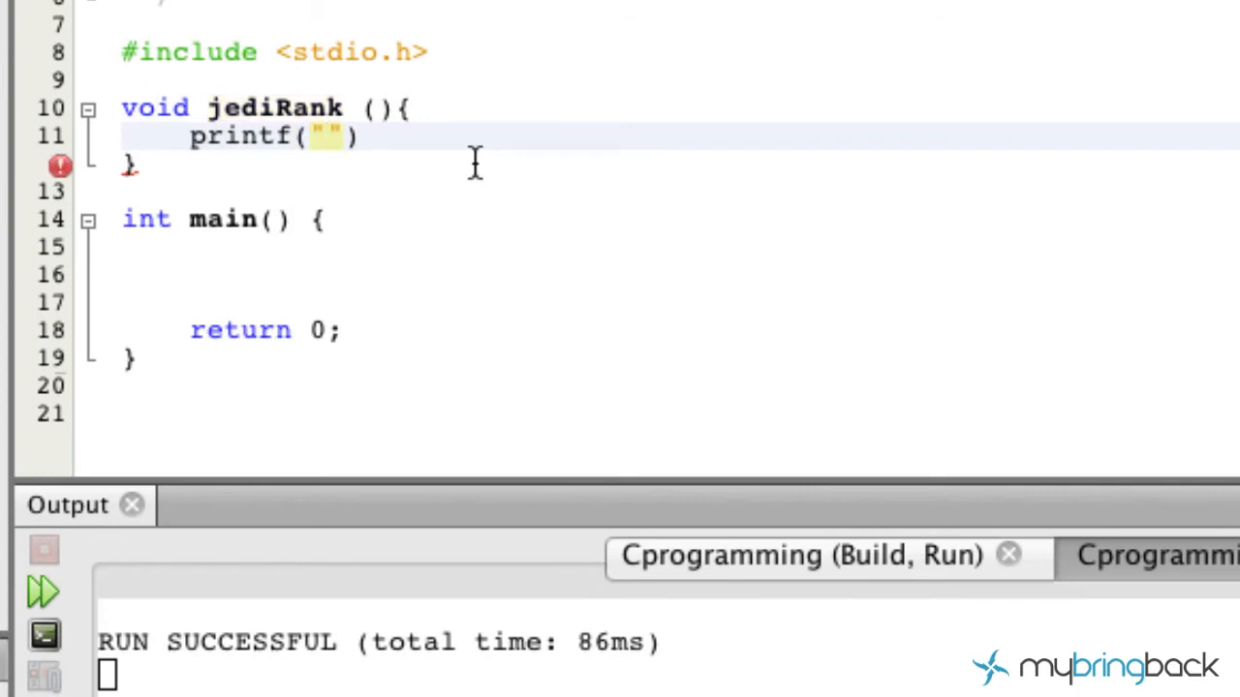
pyautogui.write('14')
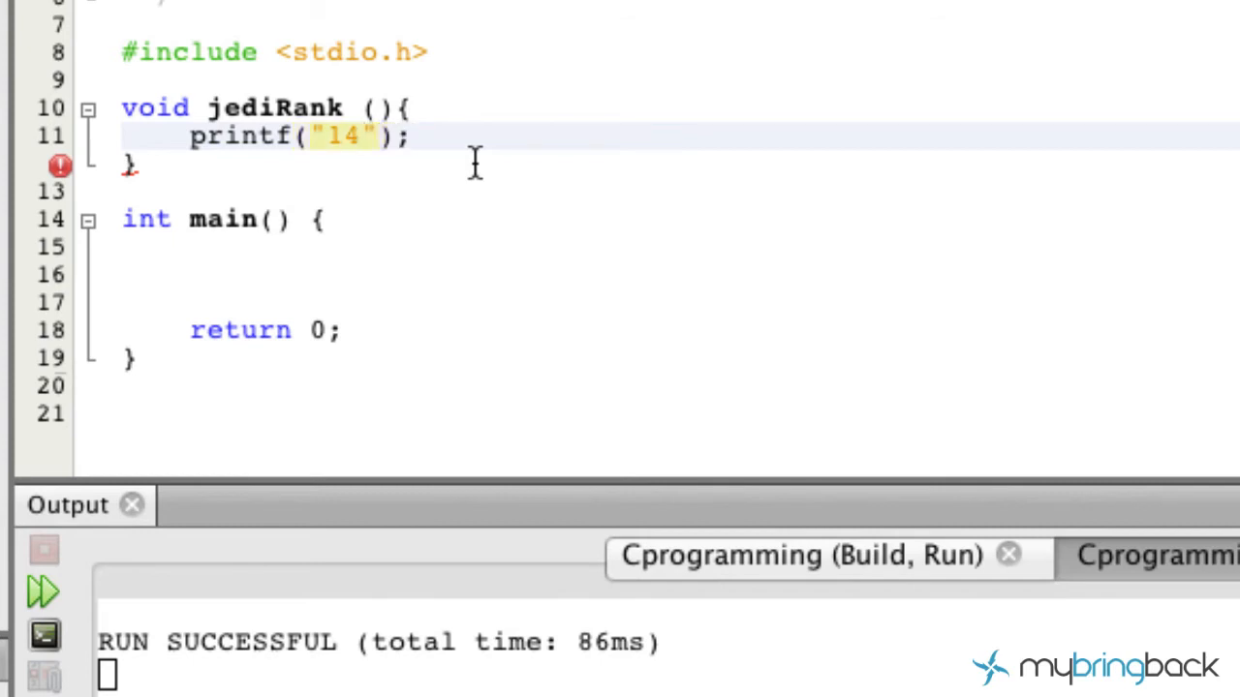
pyautogui.click(406, 135)
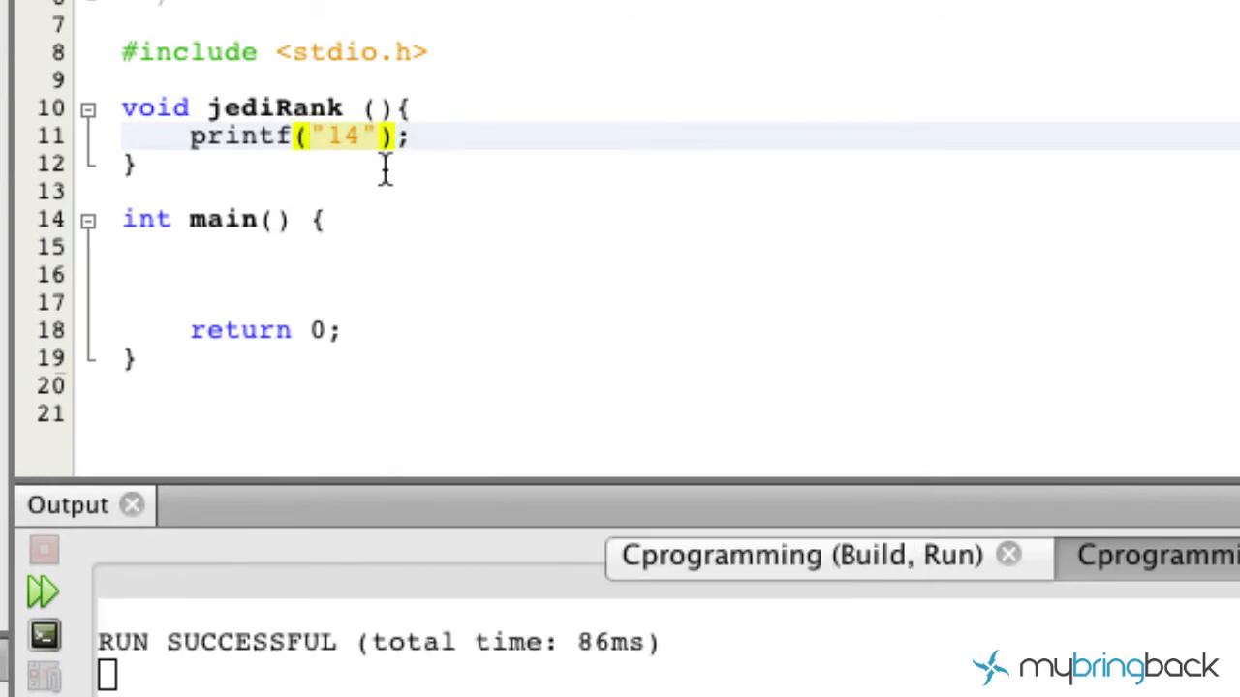
pyautogui.moveTo(475, 475)
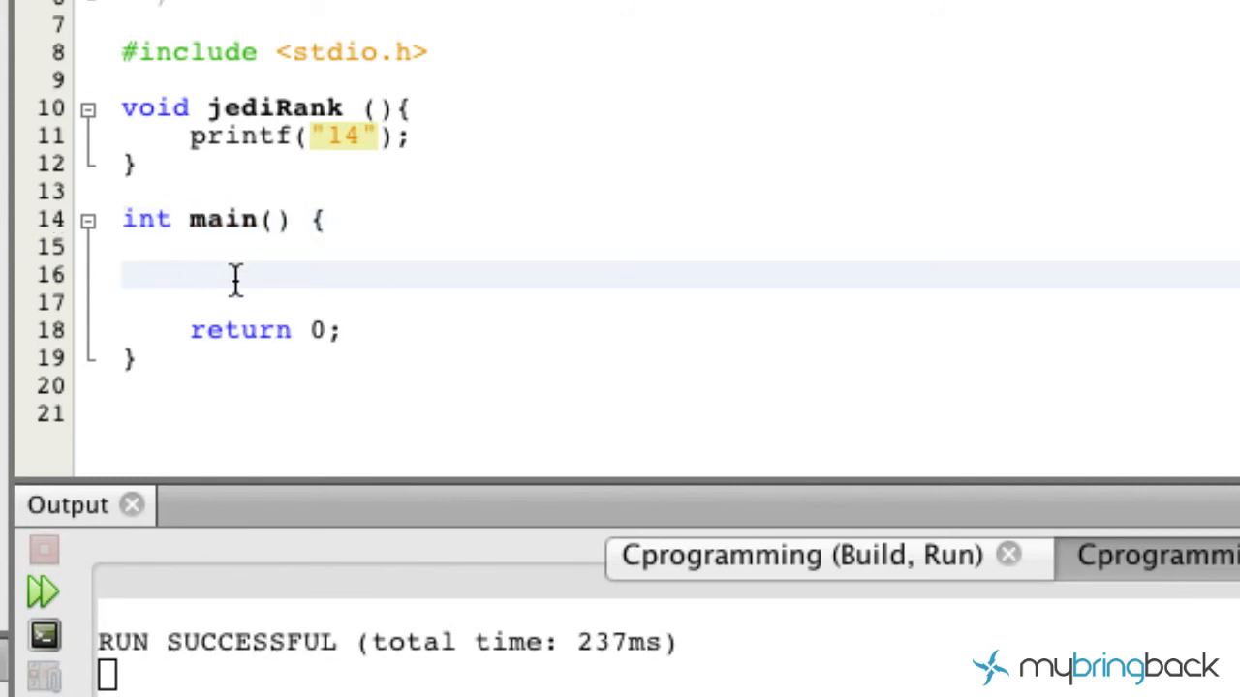
# - Insert the call jediRank (); on the empty line in main above return 0
pyautogui.click(194, 275)
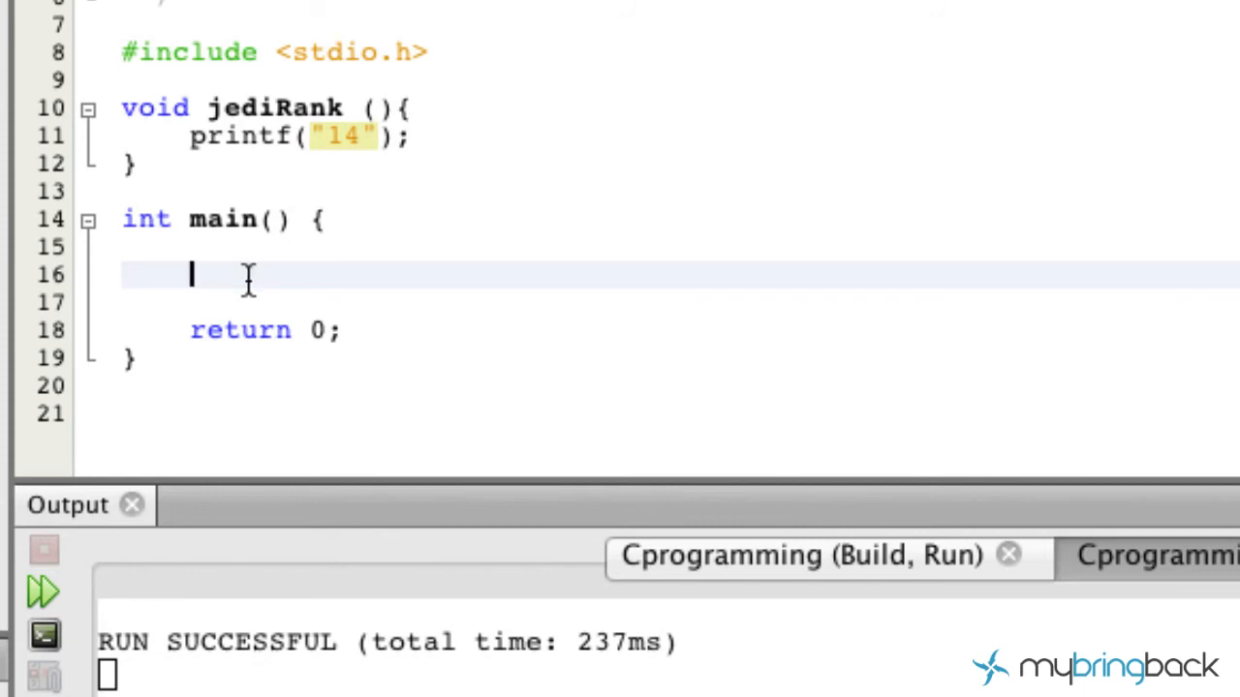
pyautogui.write('jedi')
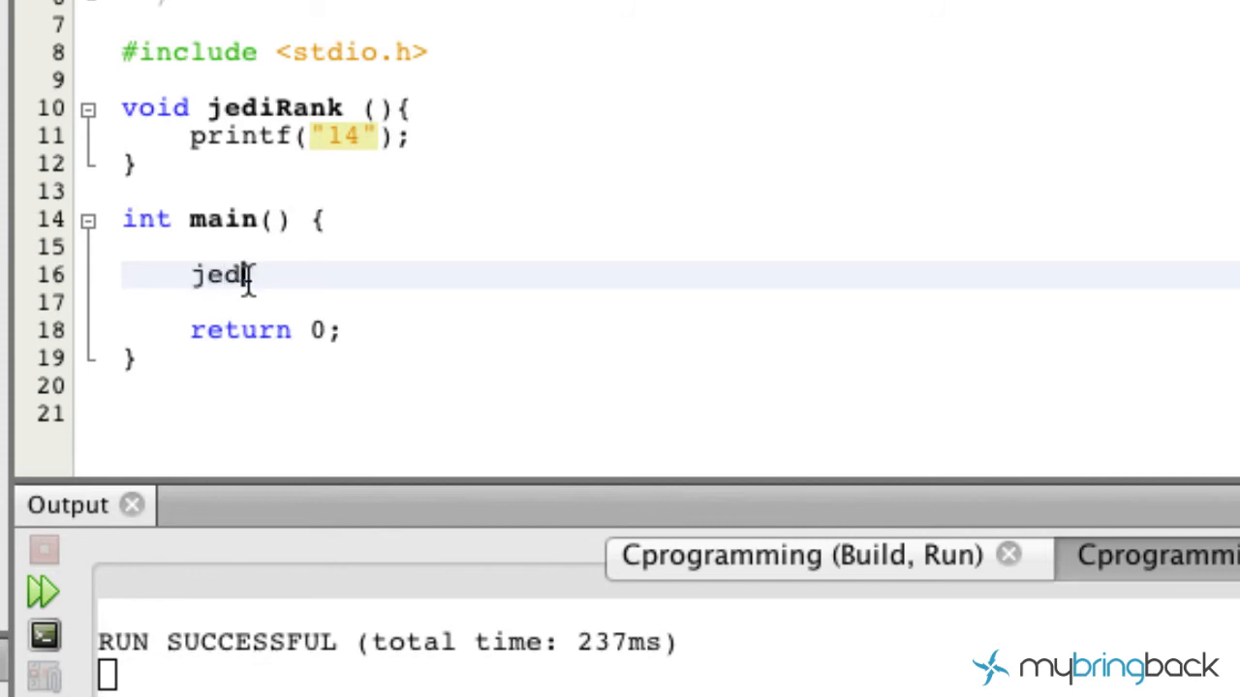
pyautogui.write('Rank')
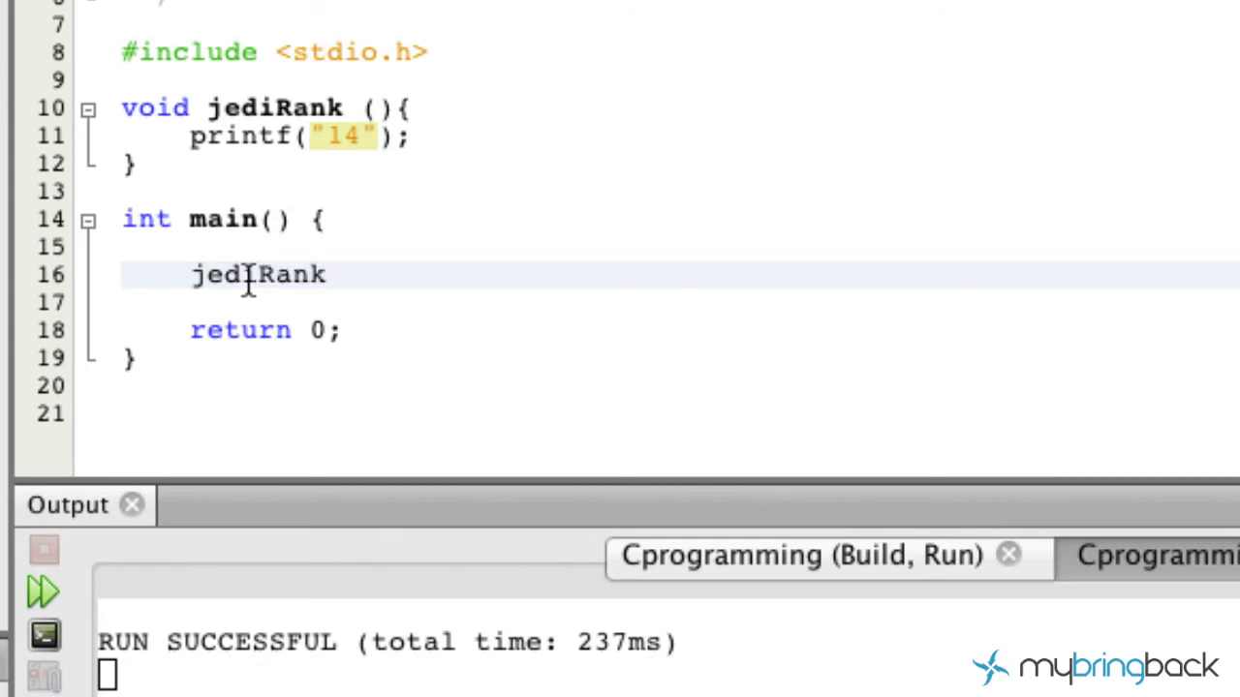
pyautogui.write('();')
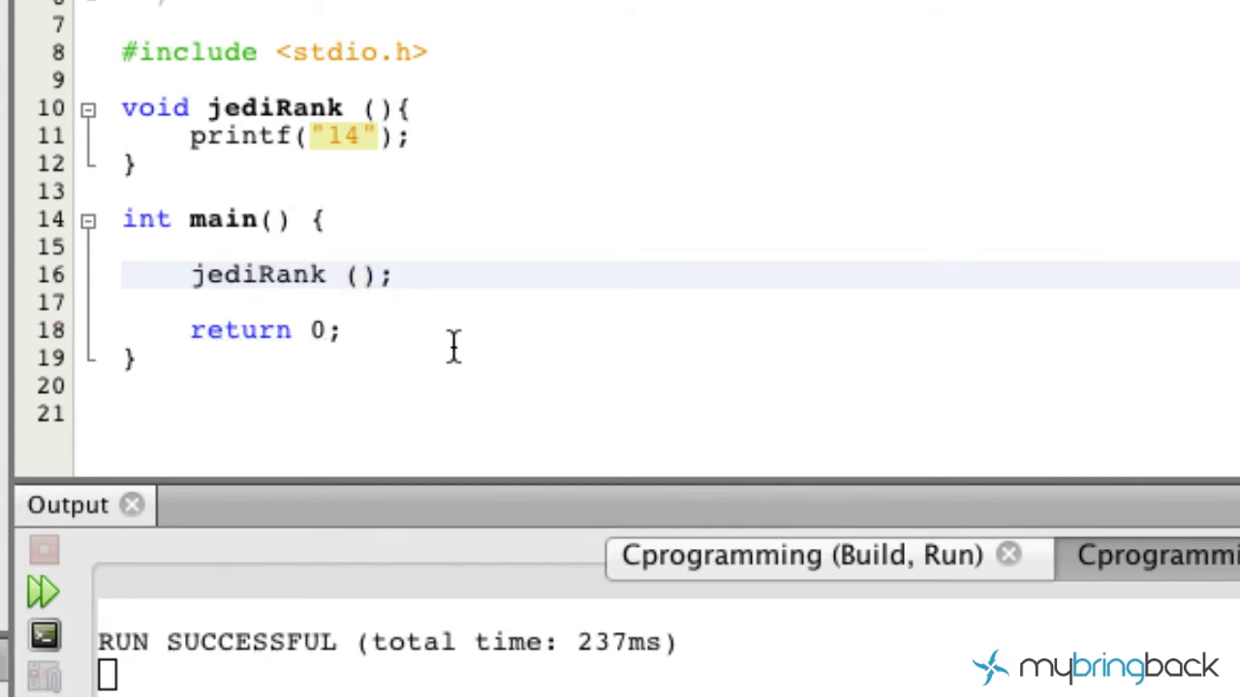
pyautogui.moveTo(421, 402)
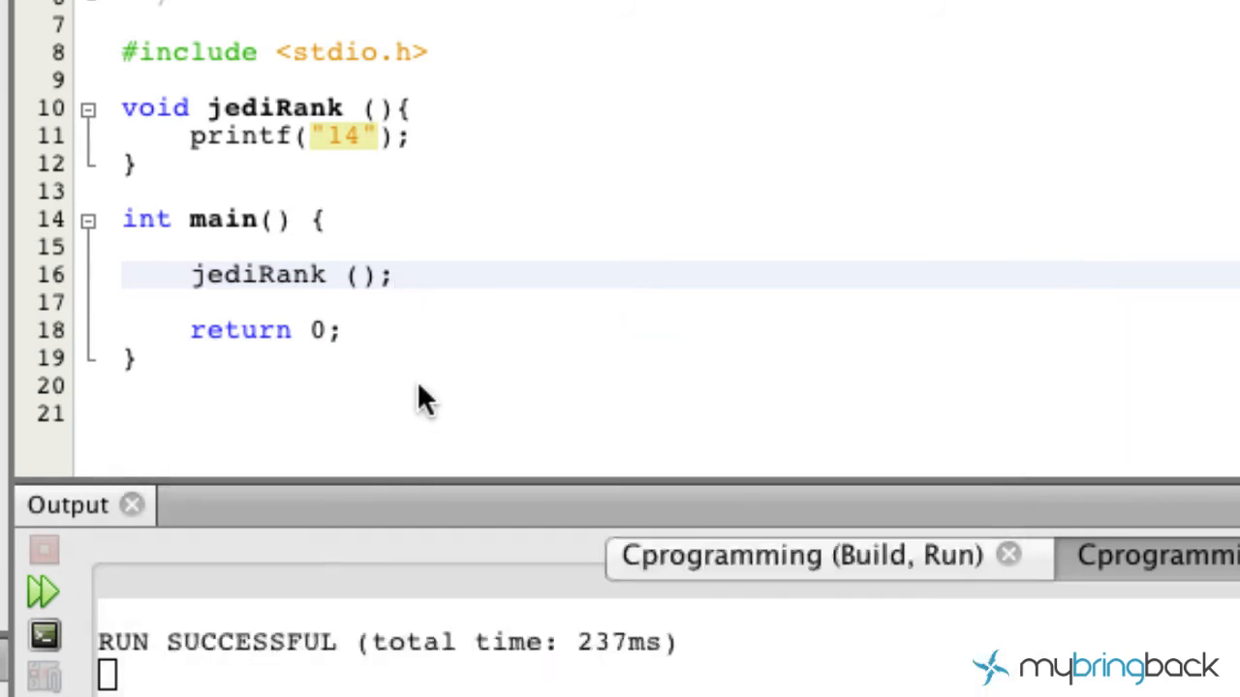
pyautogui.click(43, 591)
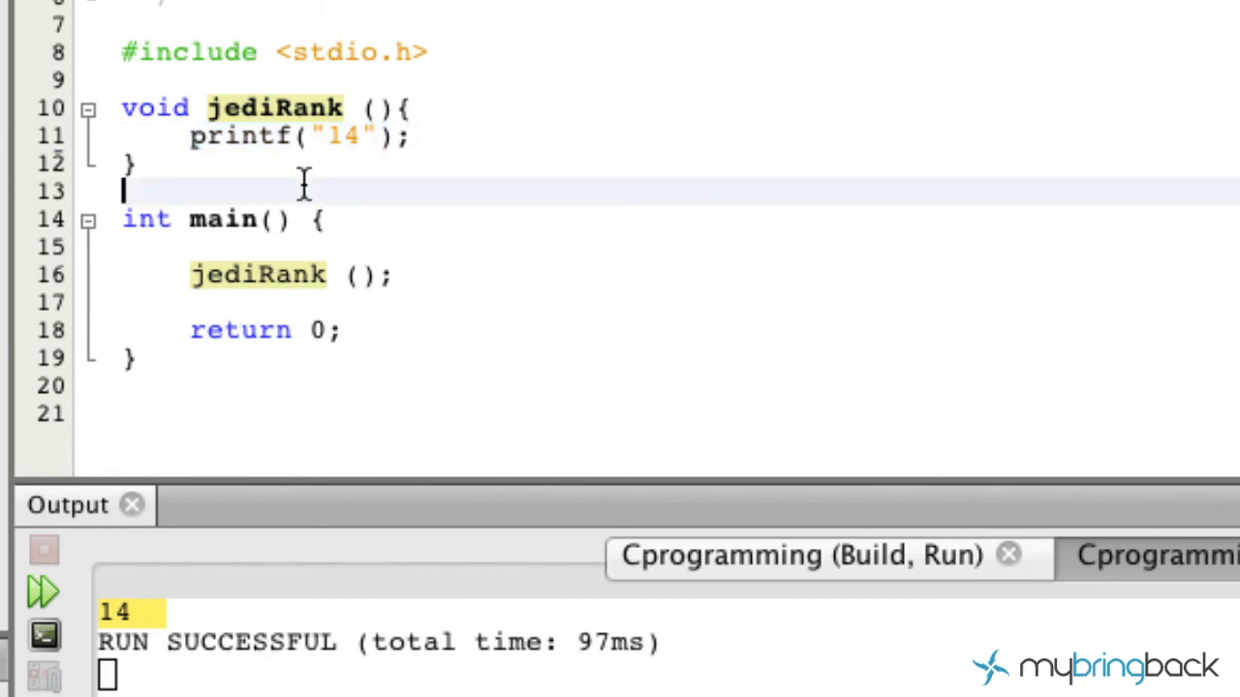
# - Write void jediMaster () with printf("you are far away from me...") above main
pyautogui.write('vpod')
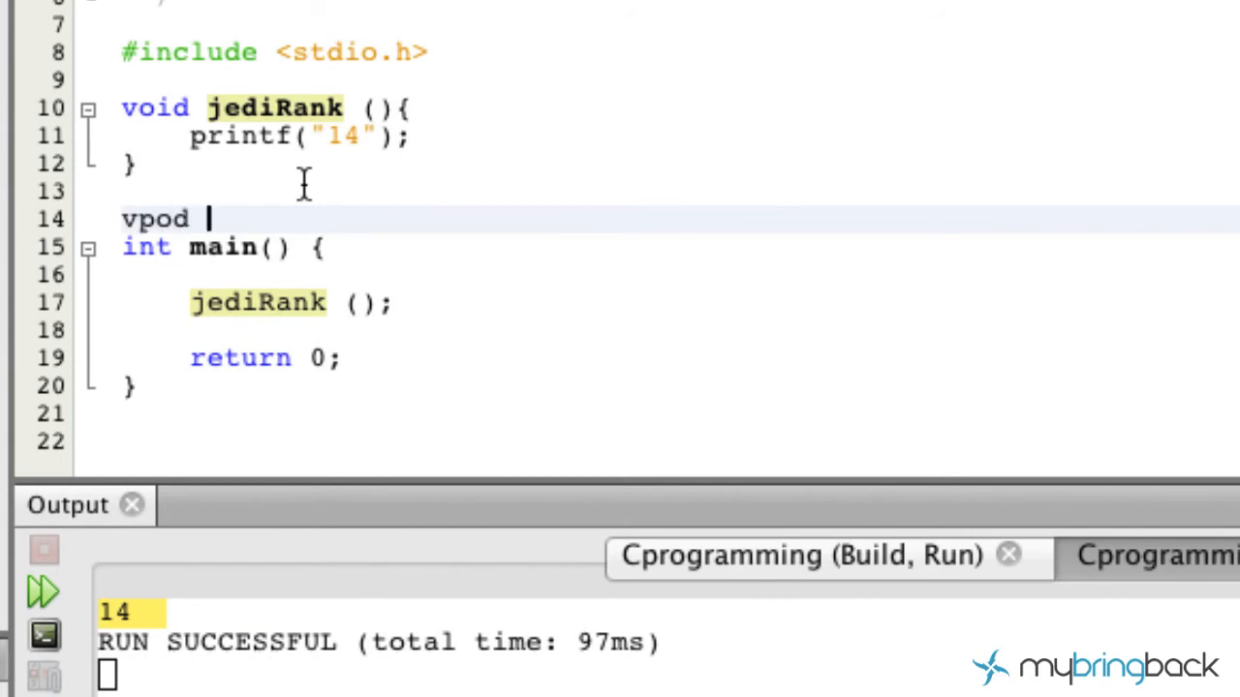
pyautogui.write('void')
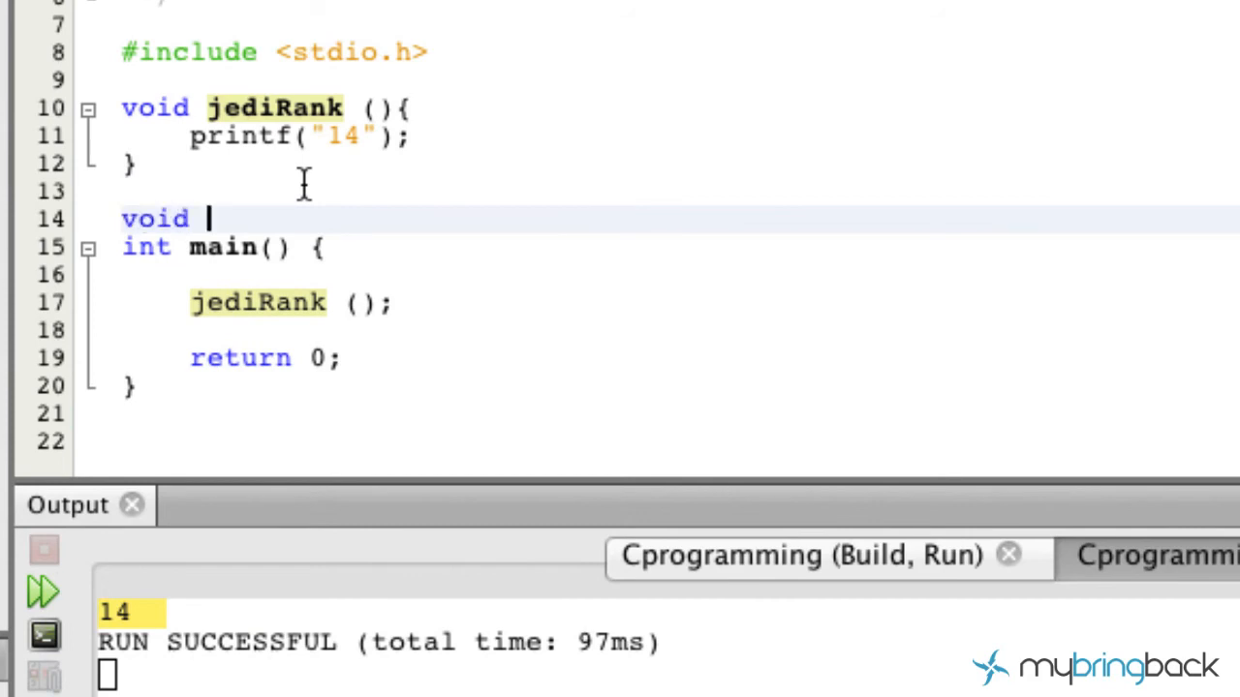
pyautogui.write('jediMaster')
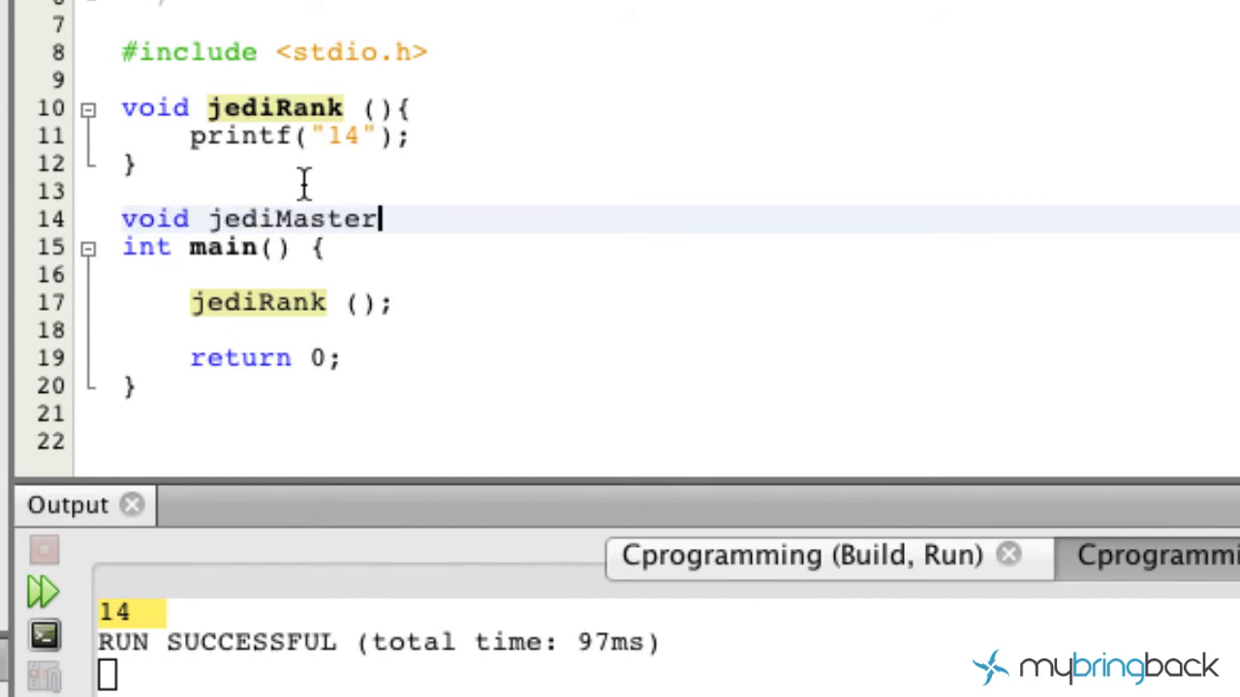
pyautogui.write('(){')
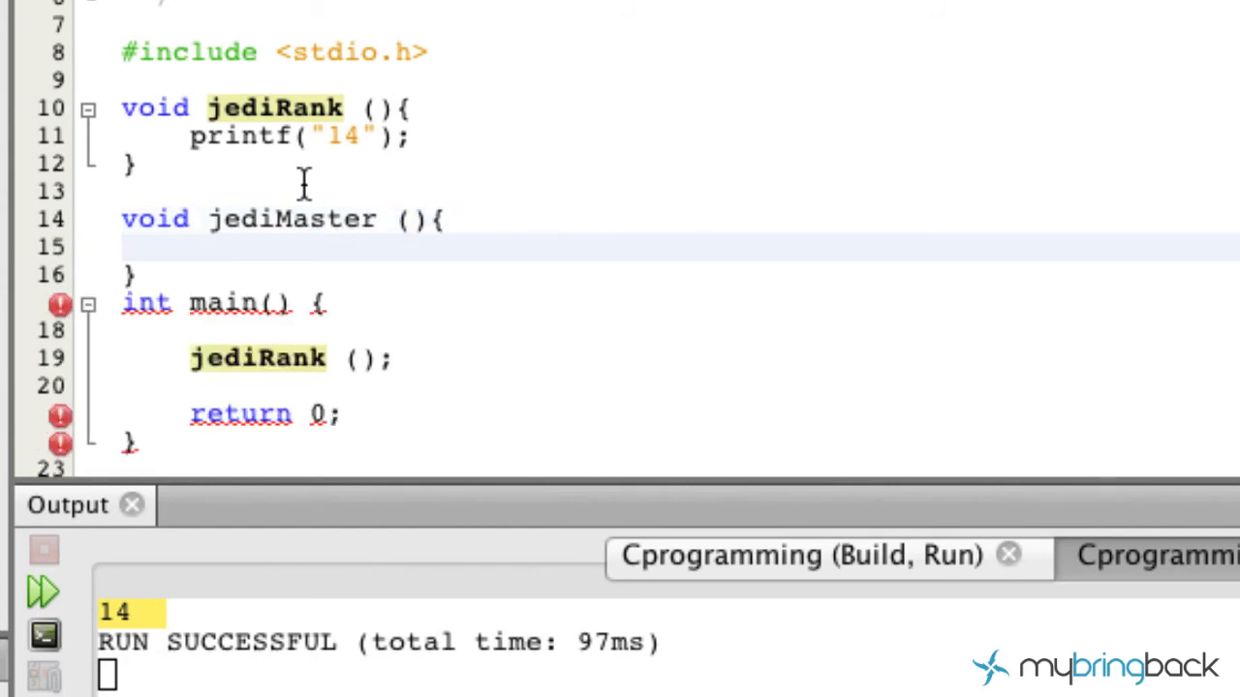
pyautogui.write('printf()')
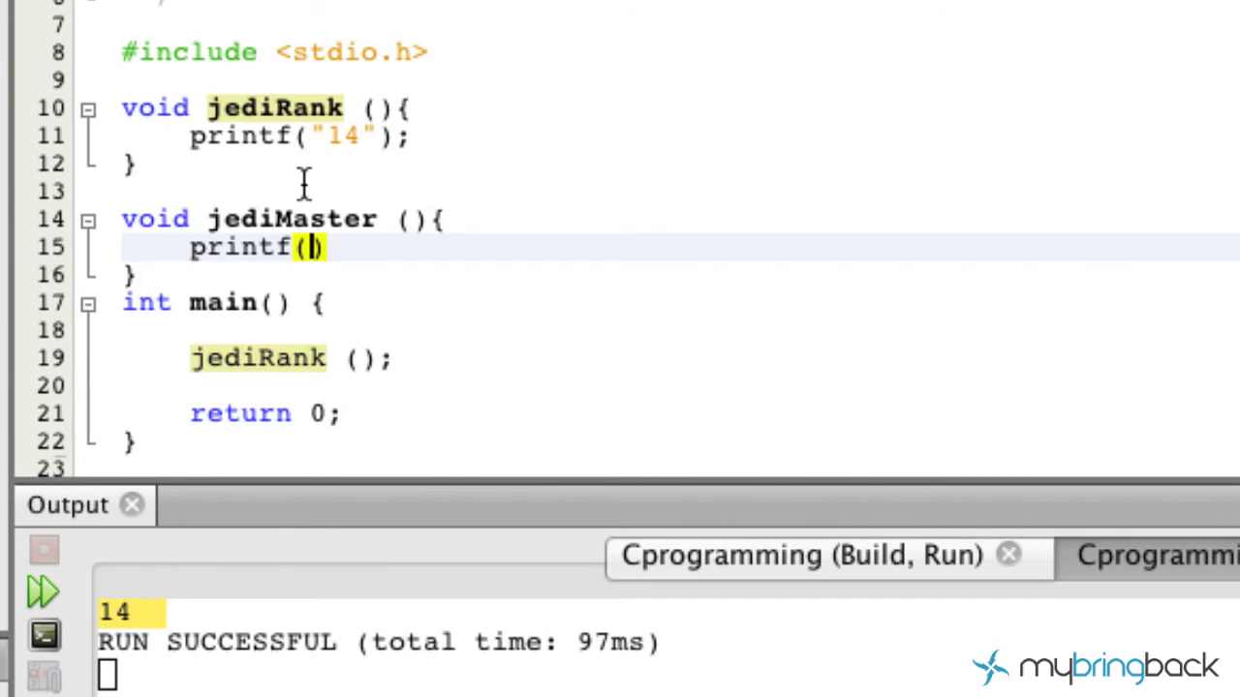
pyautogui.write('"')
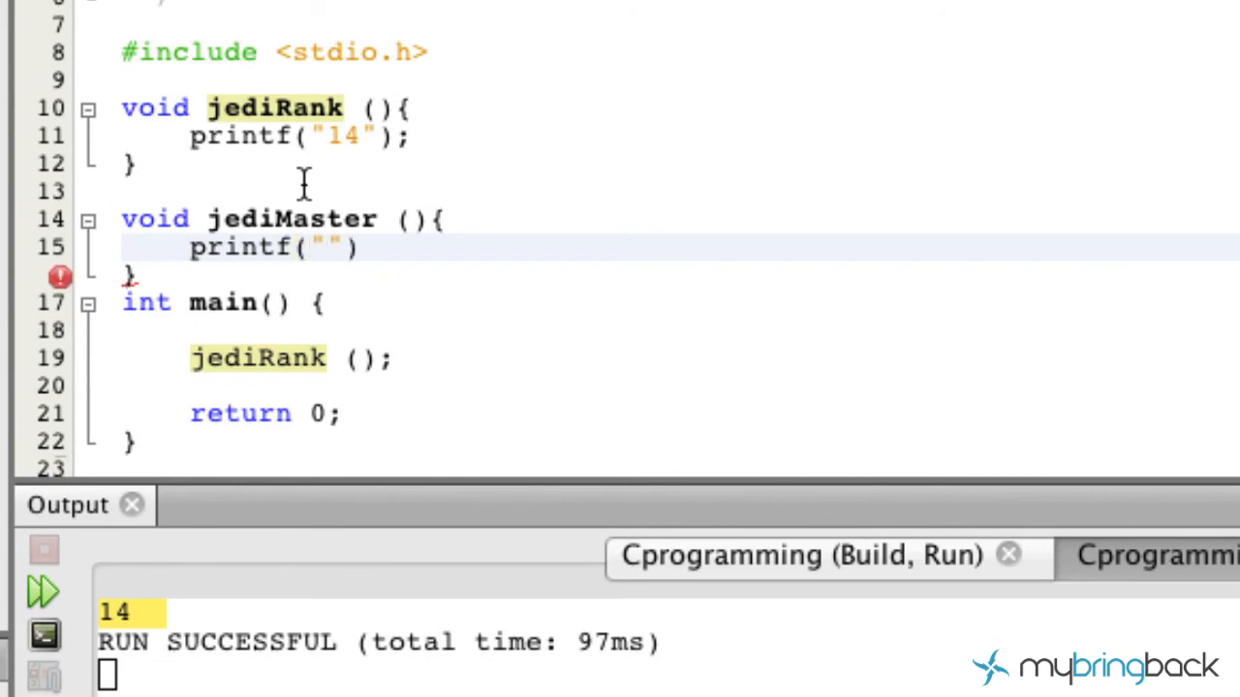
pyautogui.write('you are far away from me...')
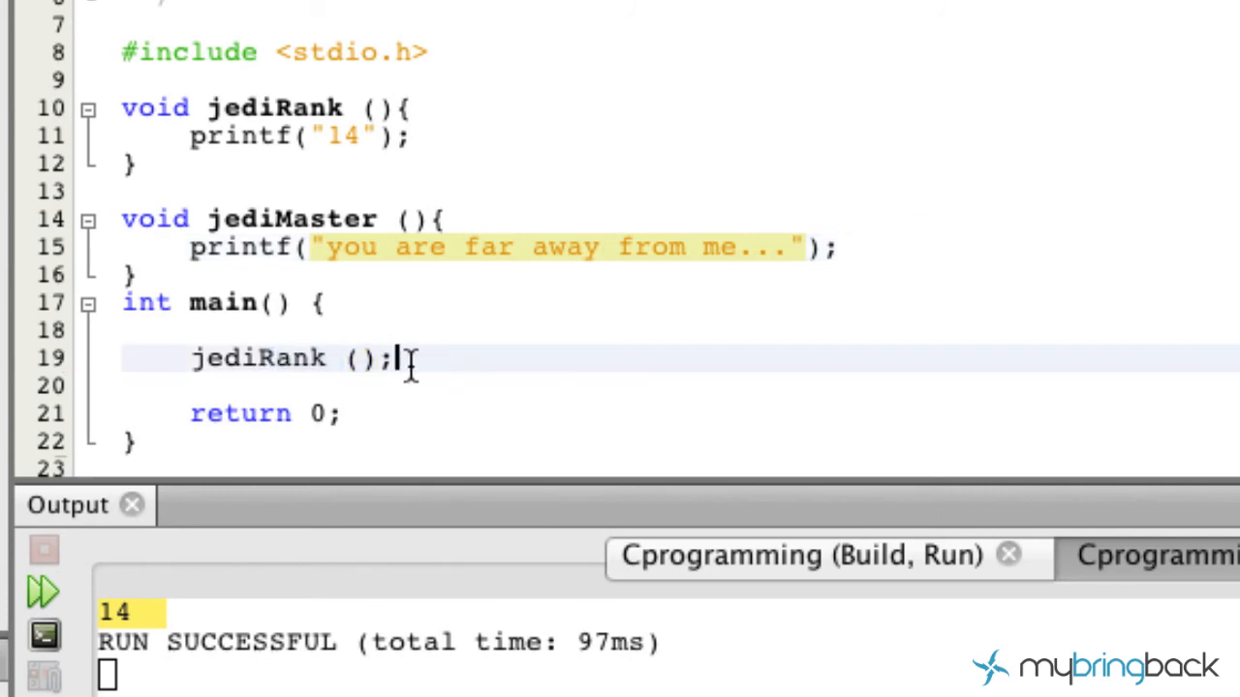
# - Call jediMaster(); below jediRank in main and run, printing '14you are far away from me...'
pyautogui.write('jedir')
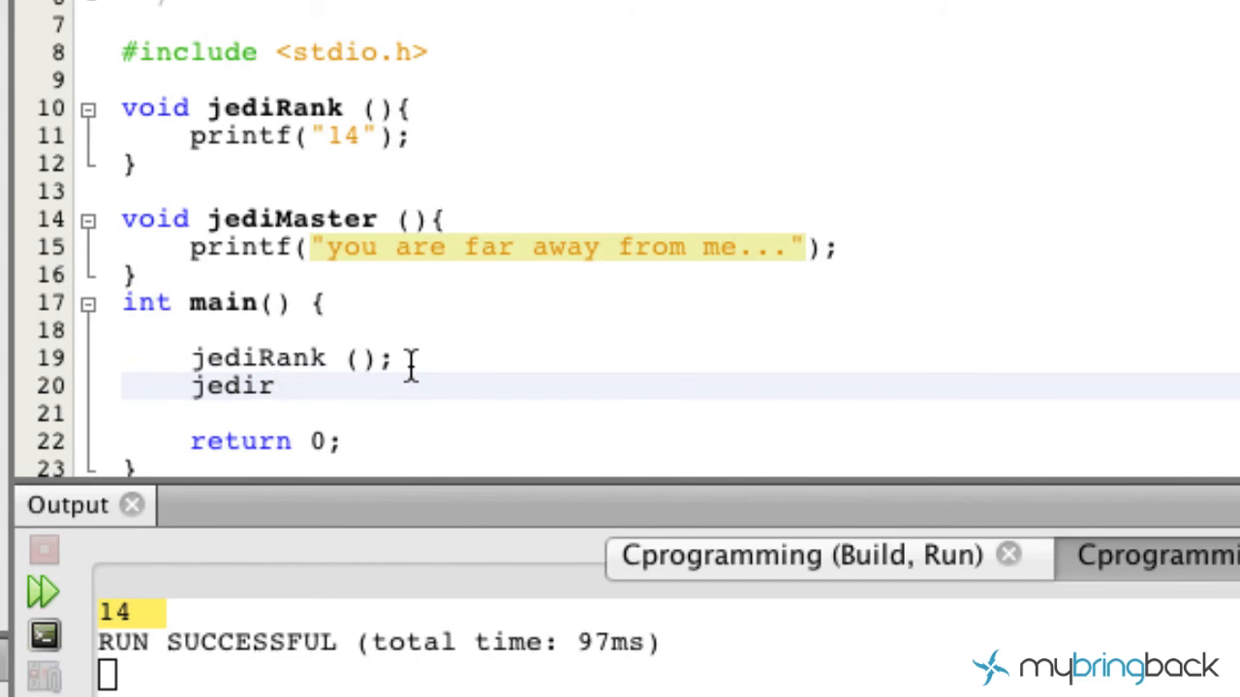
pyautogui.write('Master()')
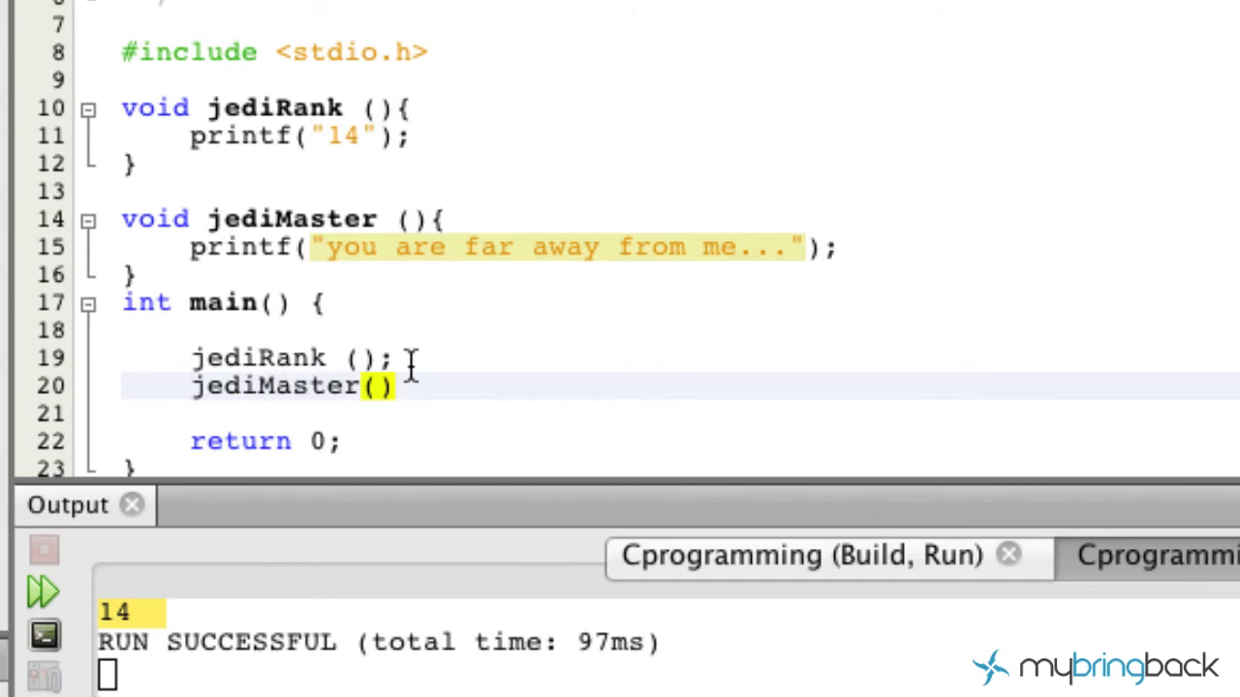
pyautogui.write(';')
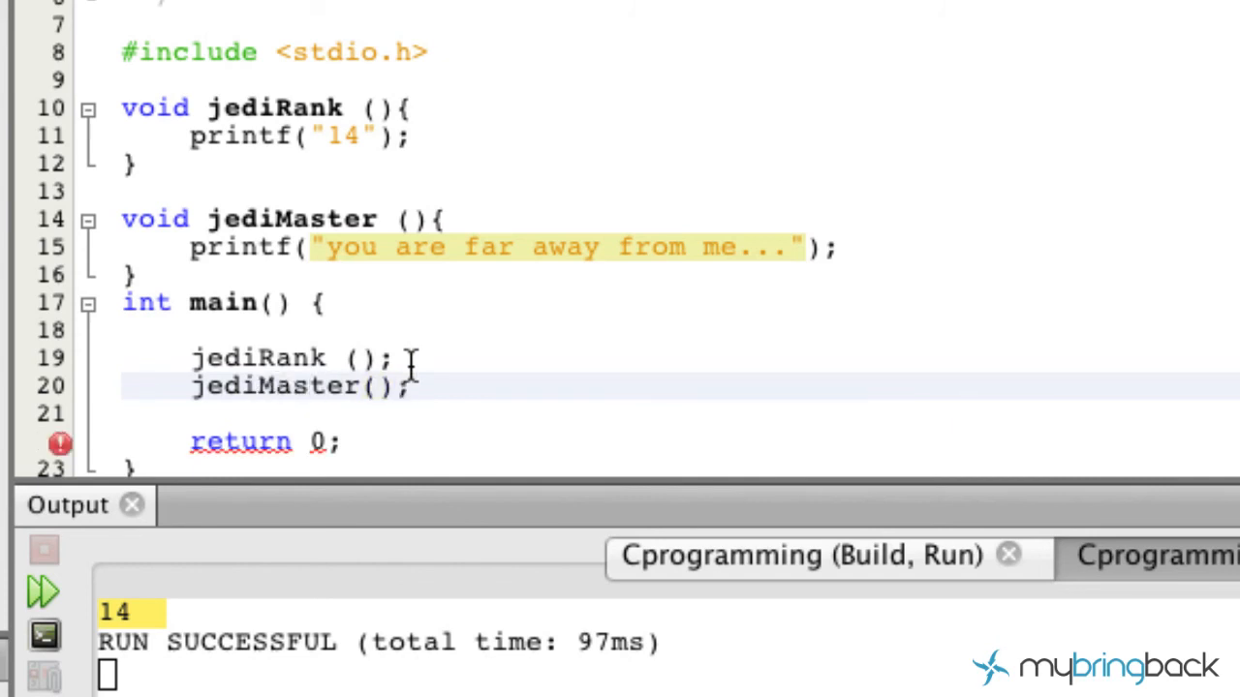
pyautogui.click(43, 592)
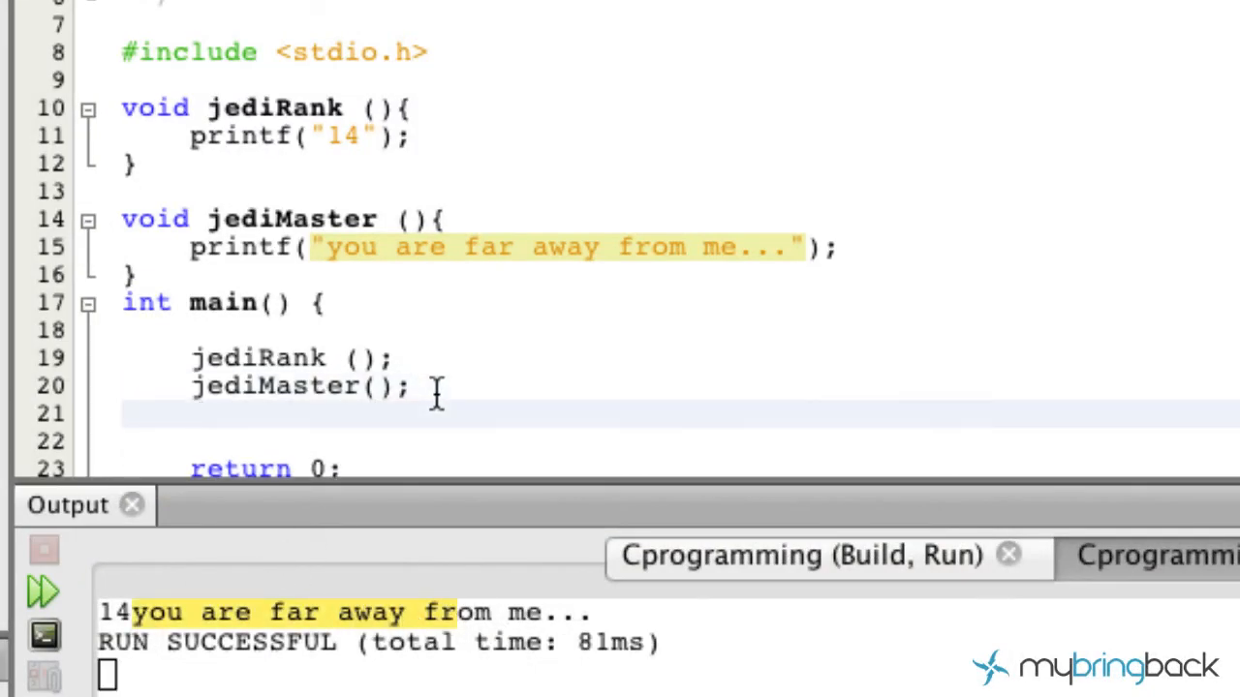
# - Add two jediRank (); calls after jediMaster and run, output ending in 1414
pyautogui.write('jediRank')
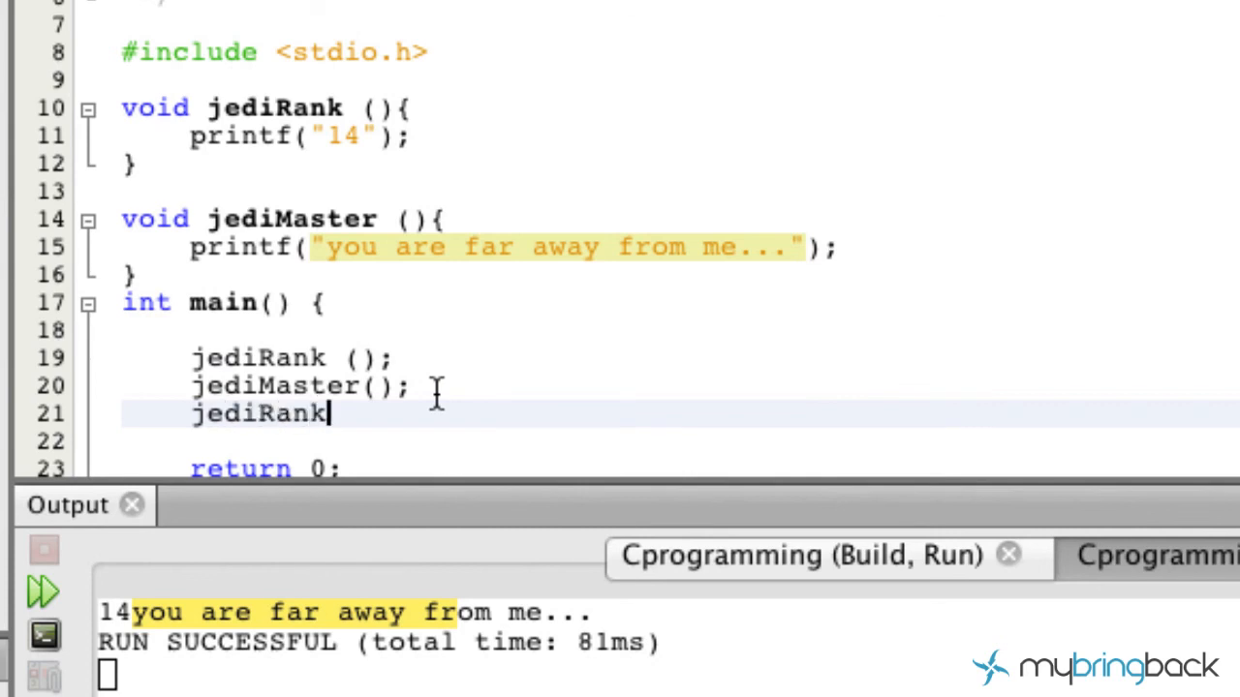
pyautogui.write('();')
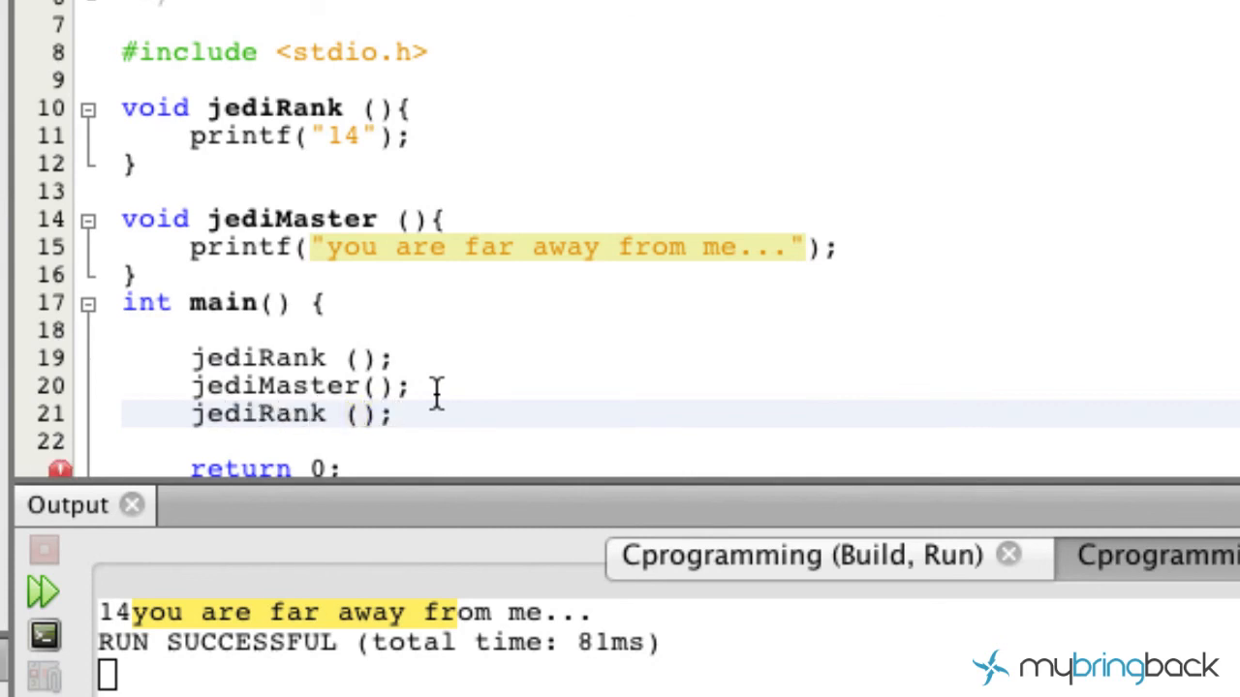
pyautogui.write('jediRa')
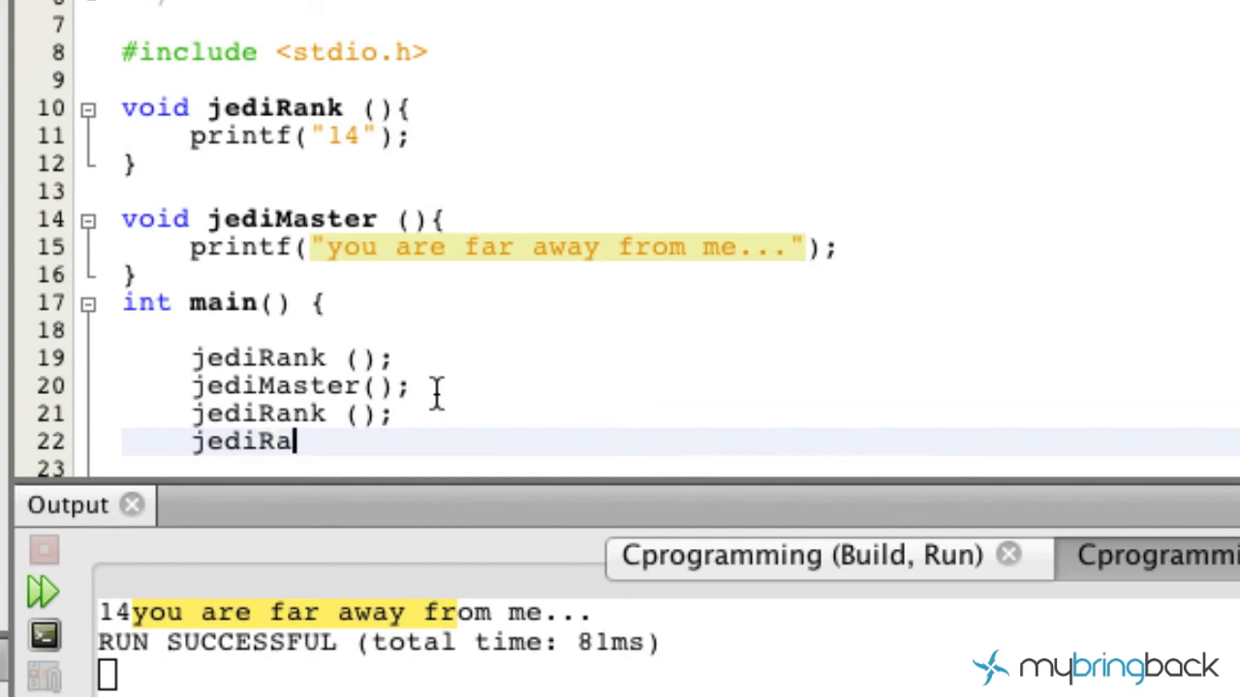
pyautogui.write('nk ();')
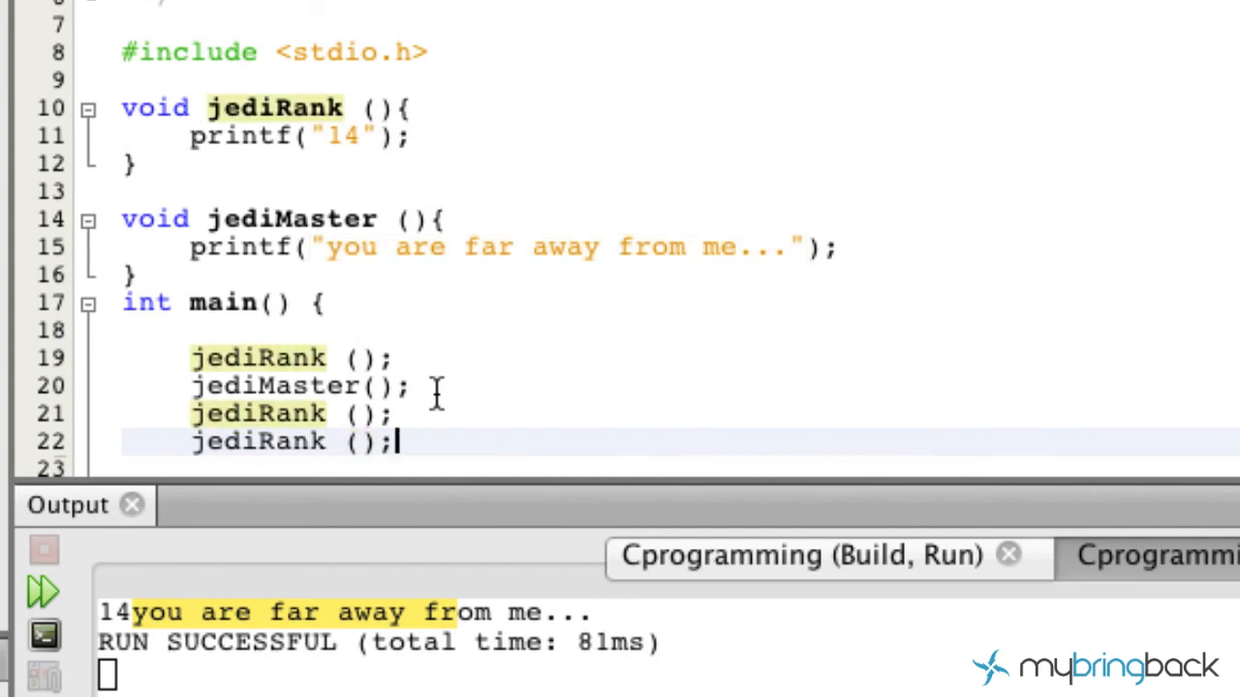
pyautogui.click(43, 590)
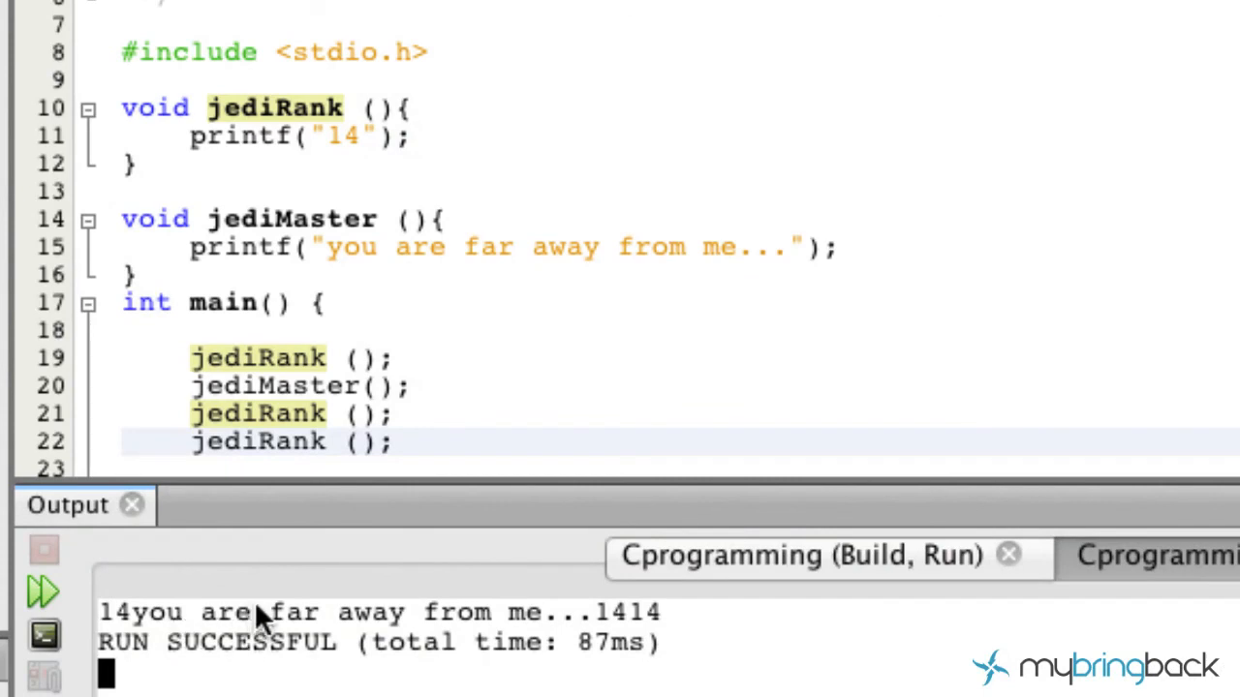
pyautogui.moveTo(204, 442)
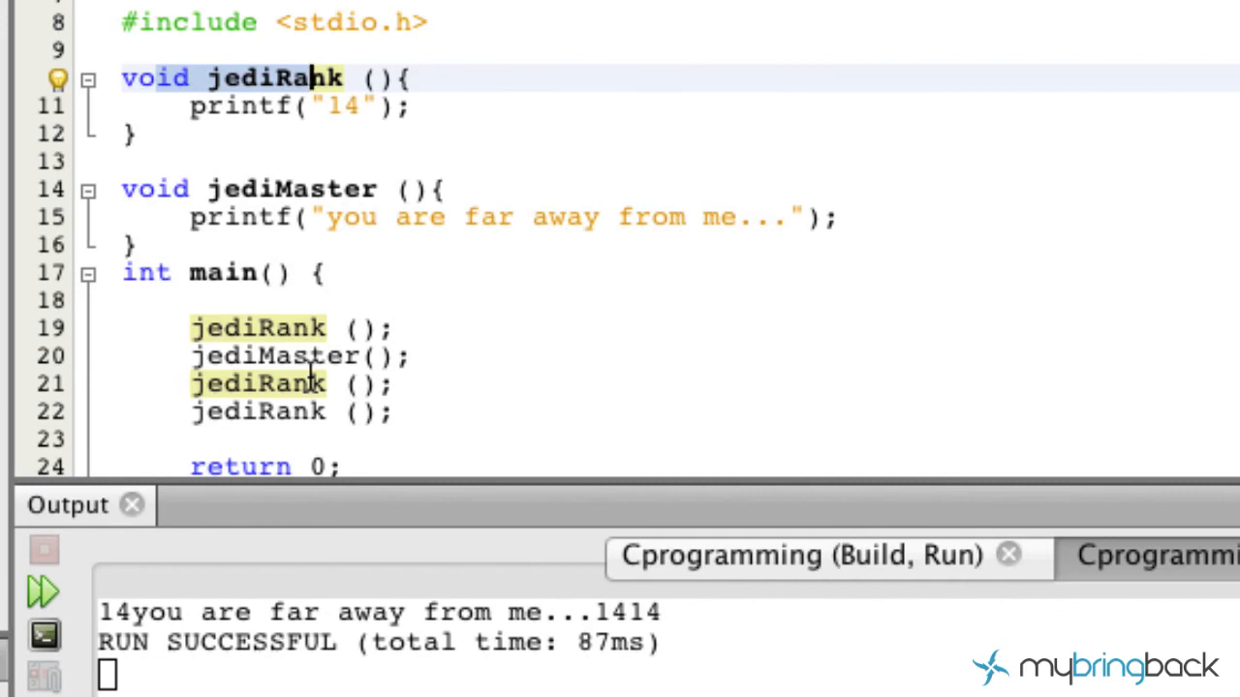
pyautogui.click(360, 412)
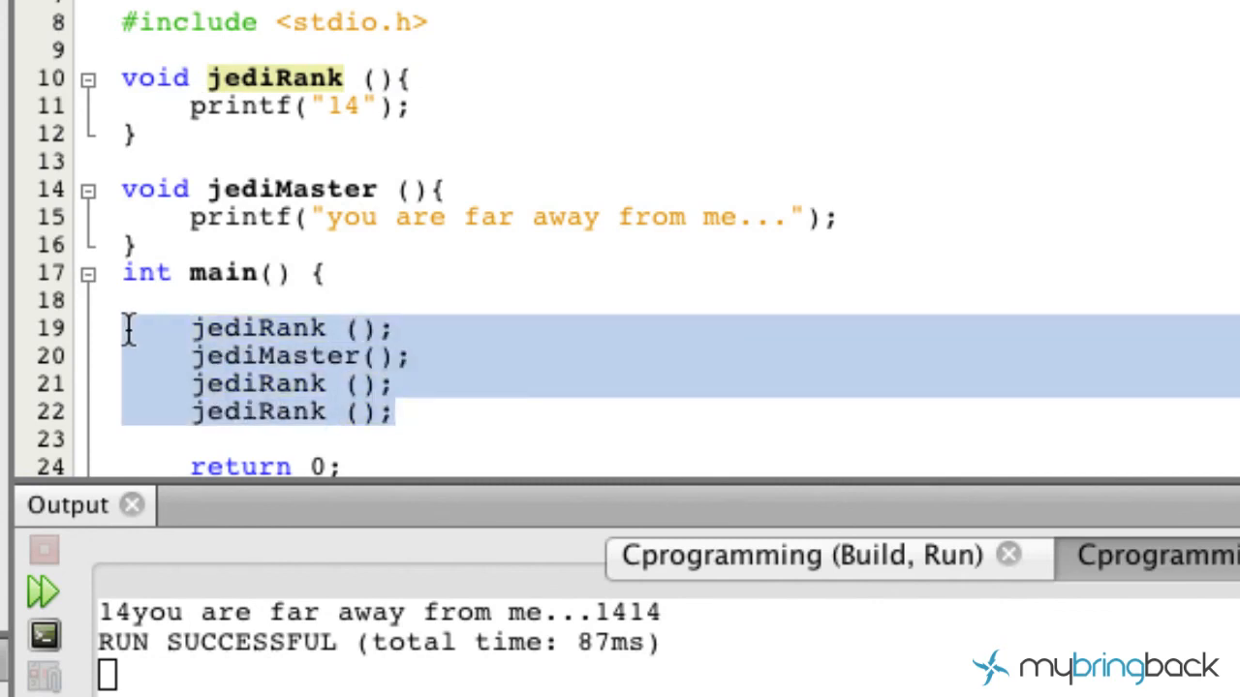
pyautogui.click(445, 412)
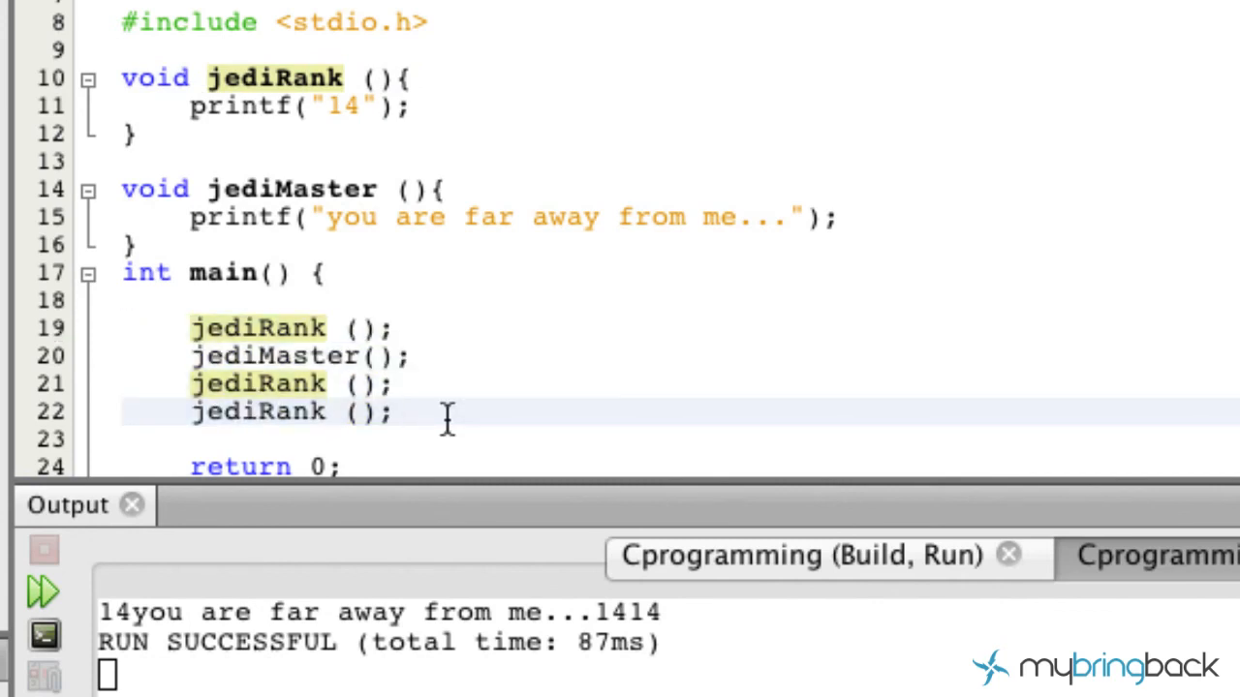